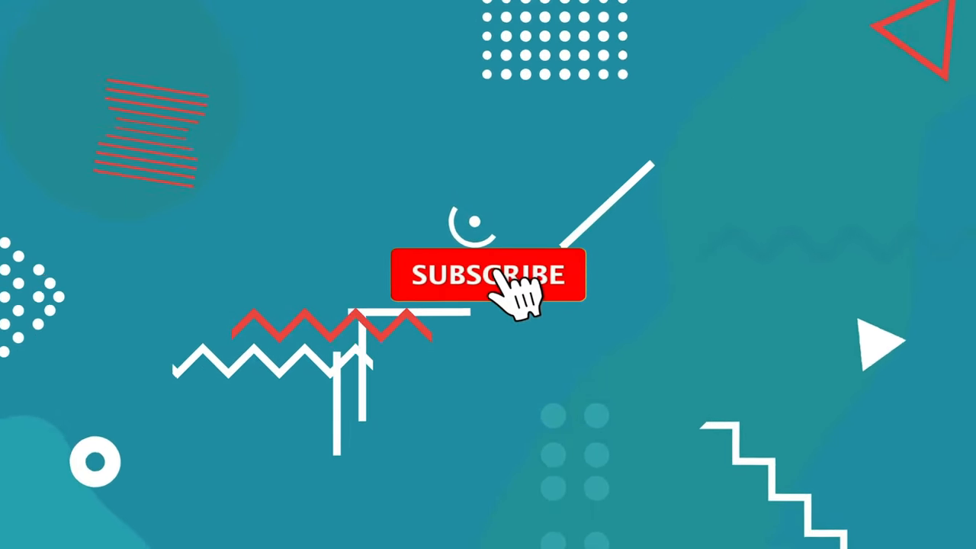
Create a conda environment named myenv with Python 3.8
click(488, 274)
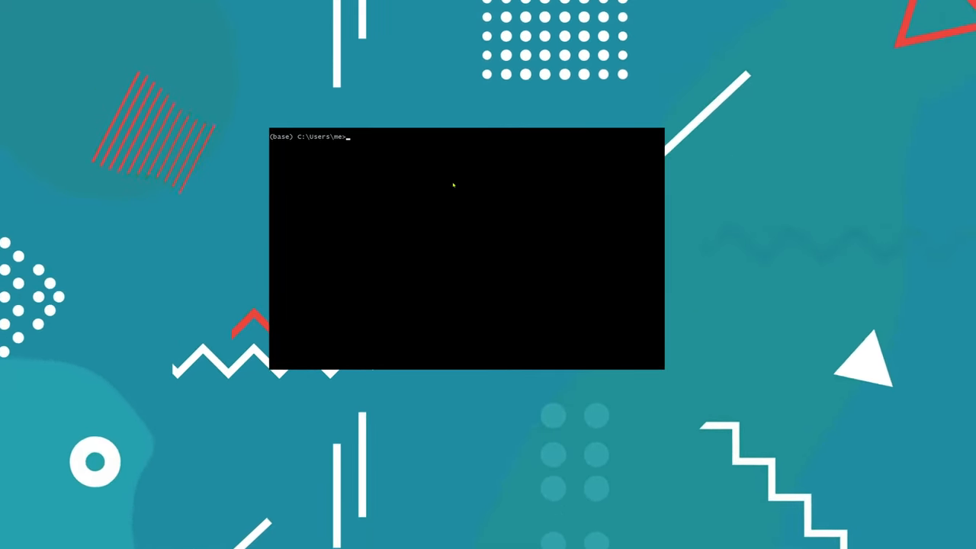
text(conda c)
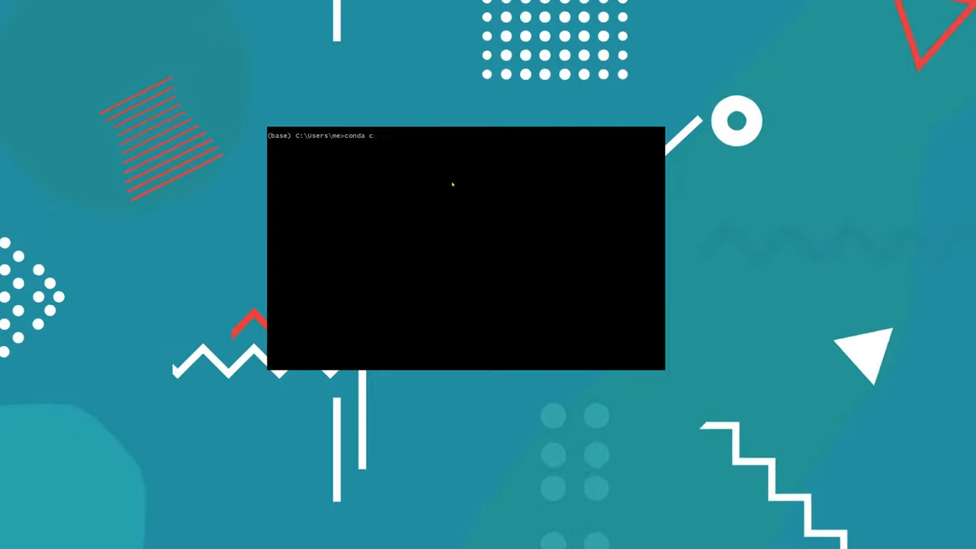
text(reate -)
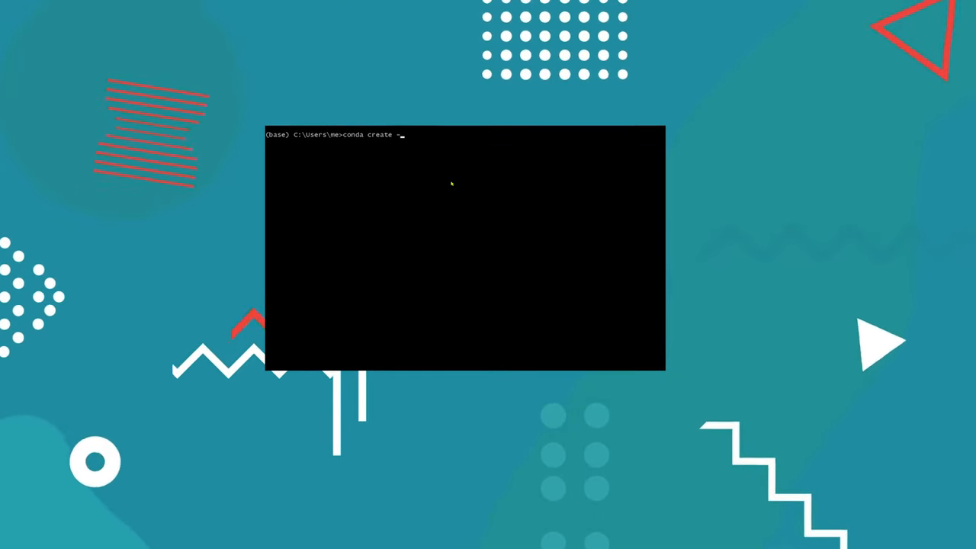
text(n myenv p)
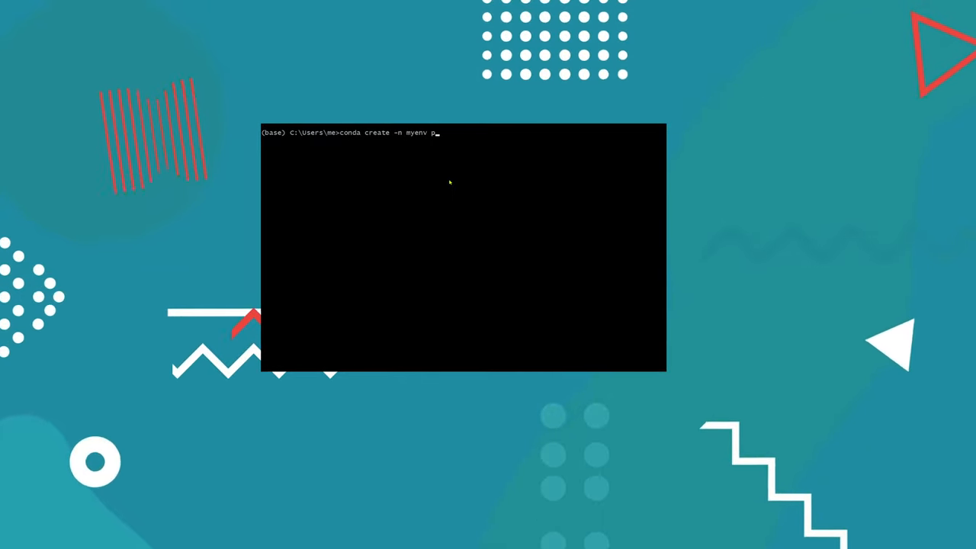
text(ython=)
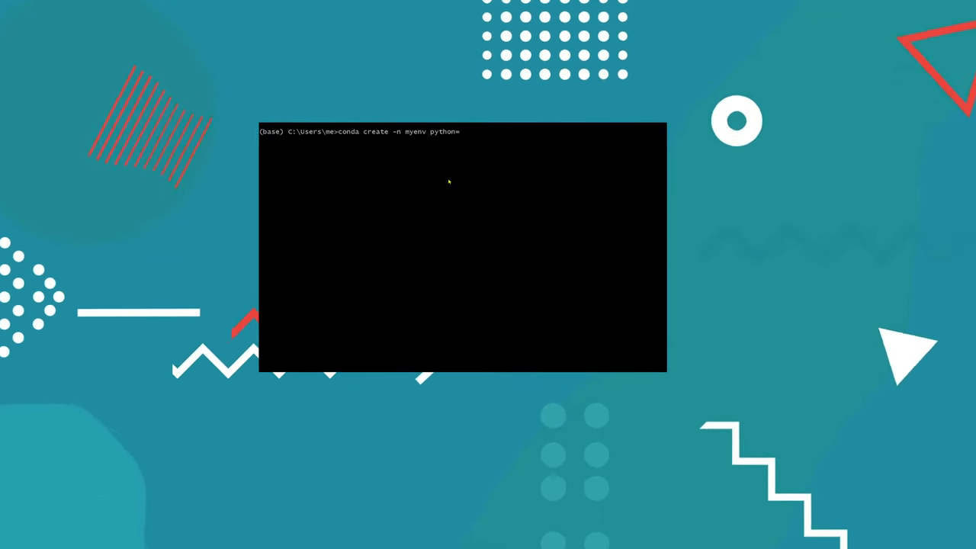
text(3.8)
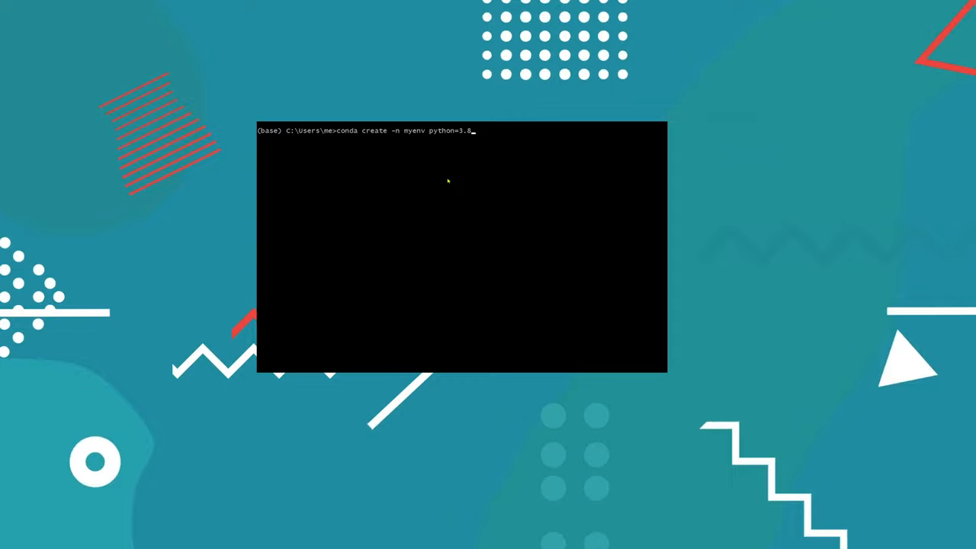
key(Enter)
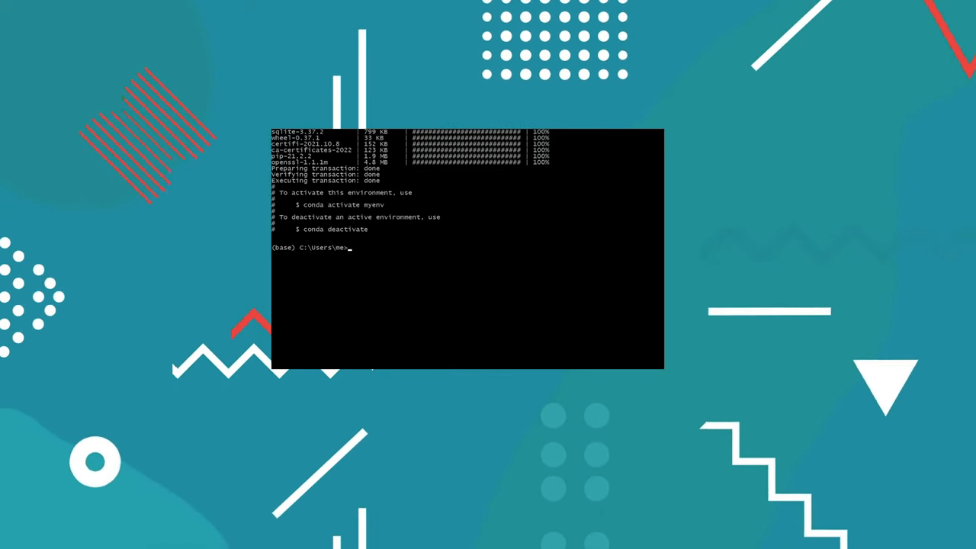
Enter the conda activate myenv command
text(conda a)
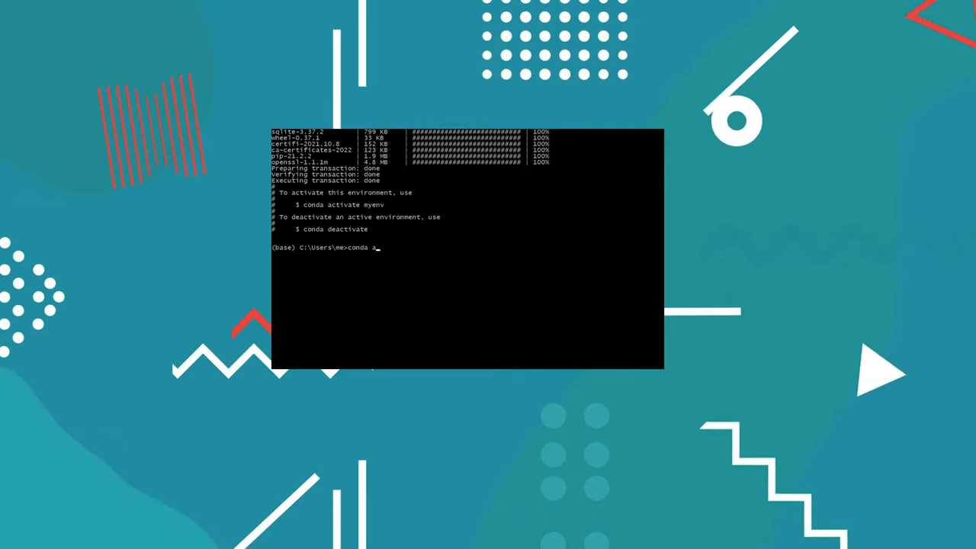
text(ctivate)
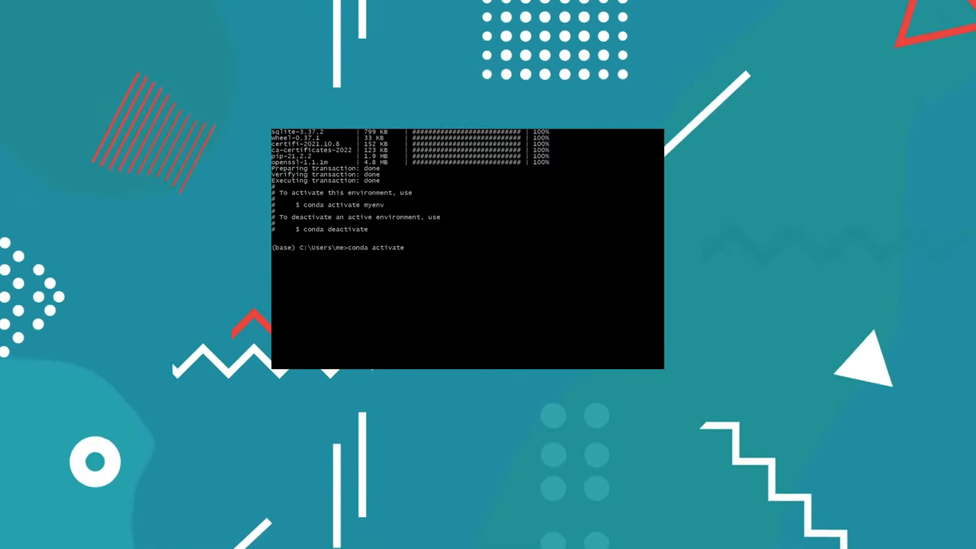
text(myenv)
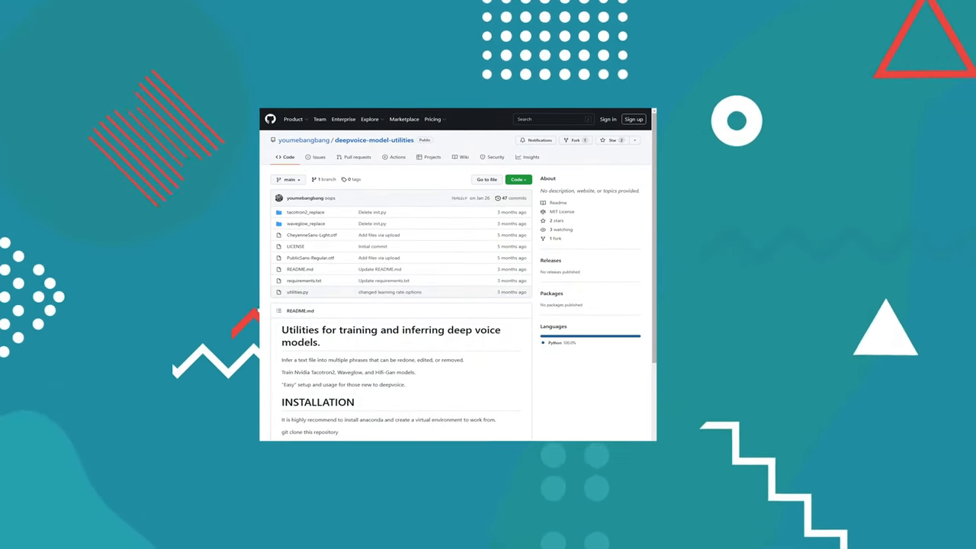
Scroll through the repository README to review its installation steps
scroll(down, 3)
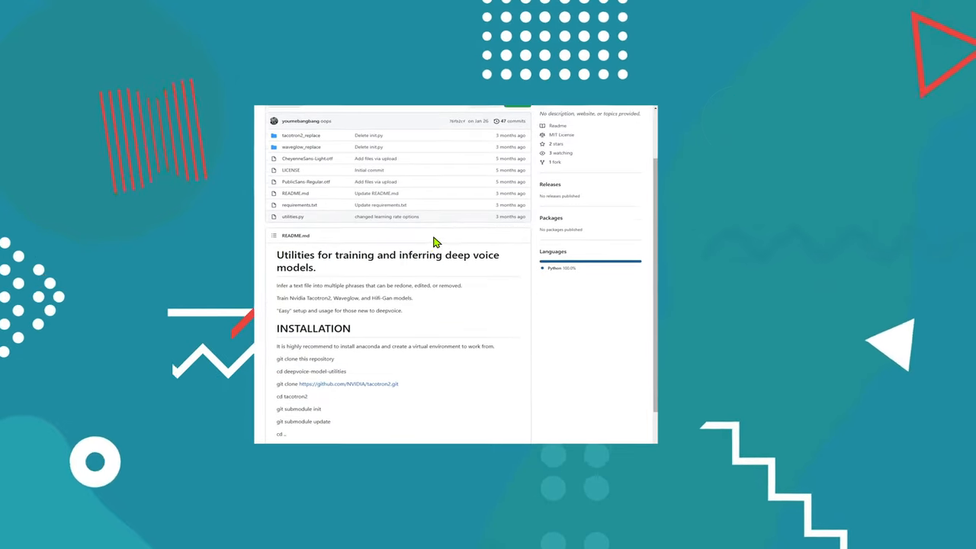
scroll(down, 3)
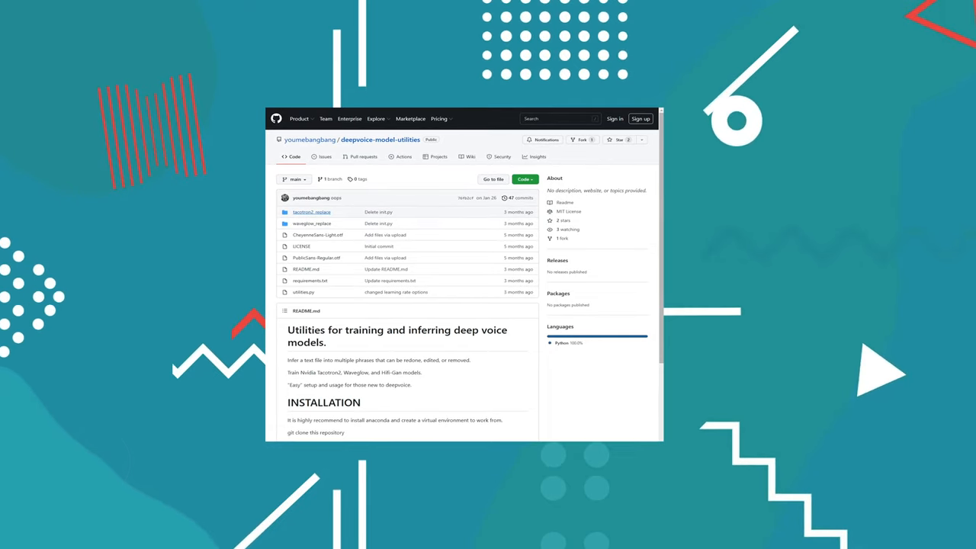
click(311, 212)
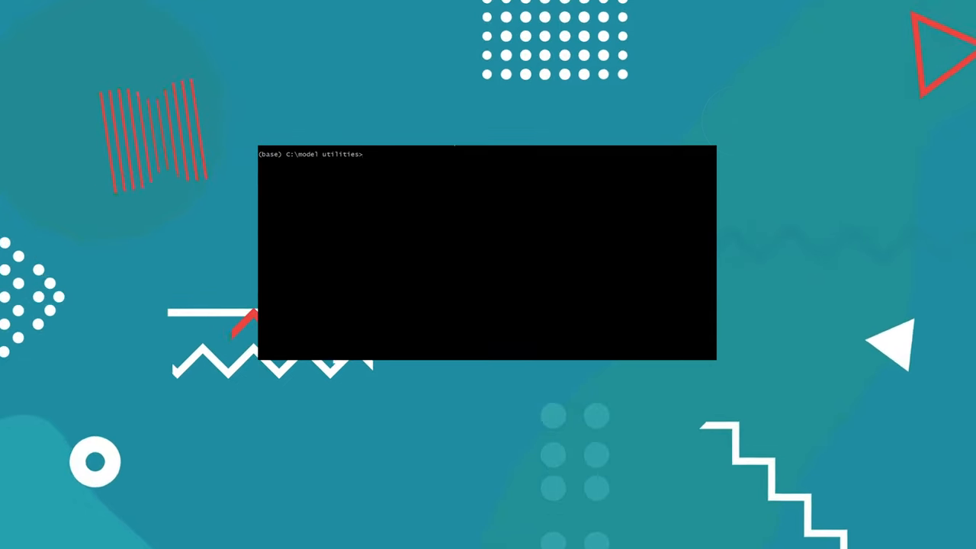
Activate the utils environment and launch utilities.py with Python
text(conda a)
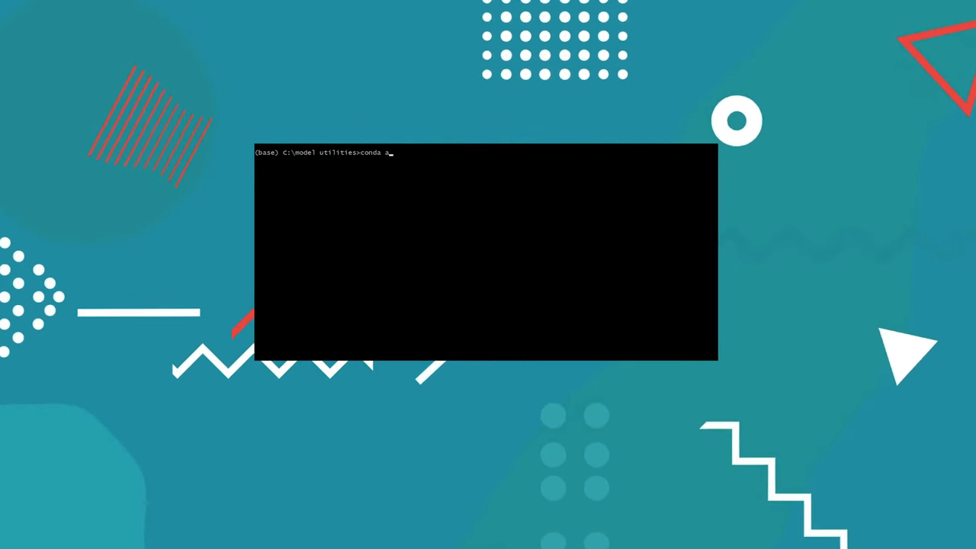
text(ctivate utils)
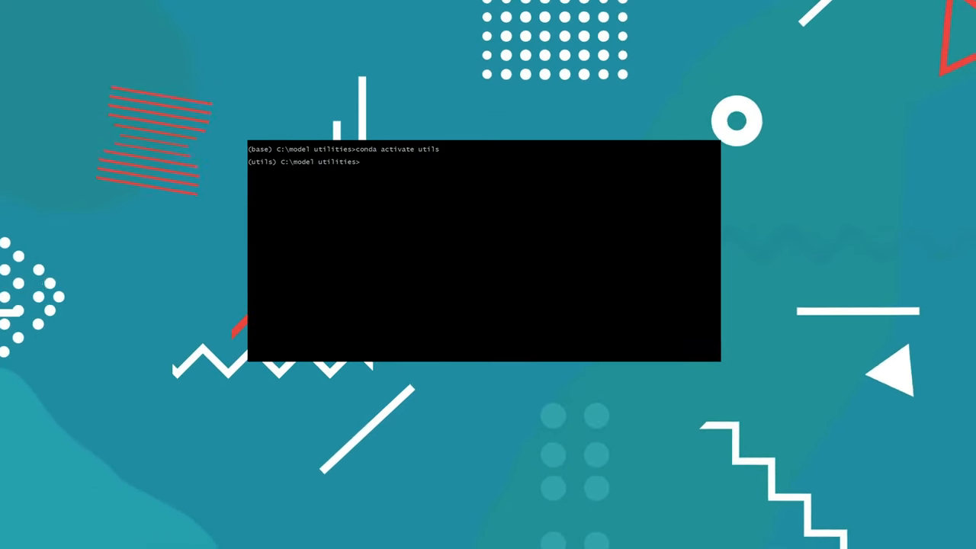
text(python u)
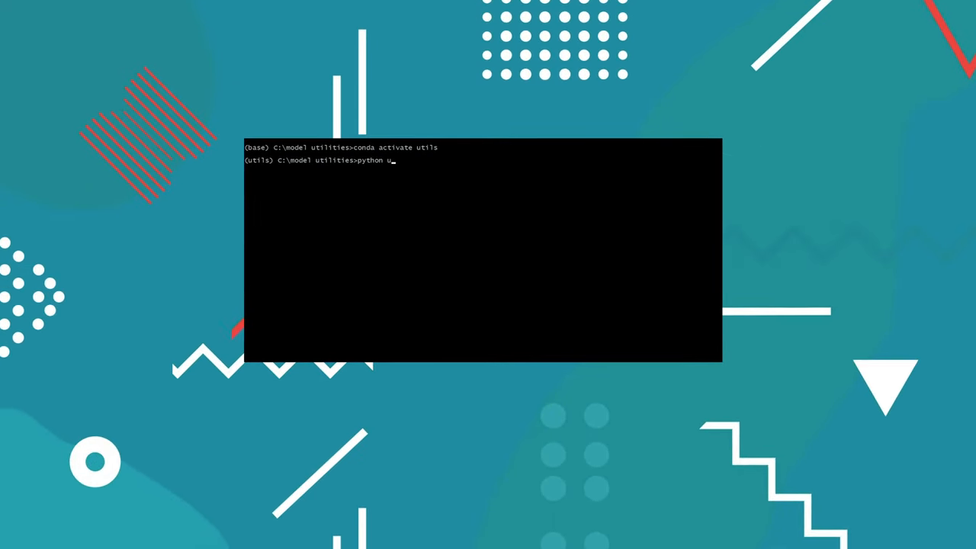
text(tilities.)
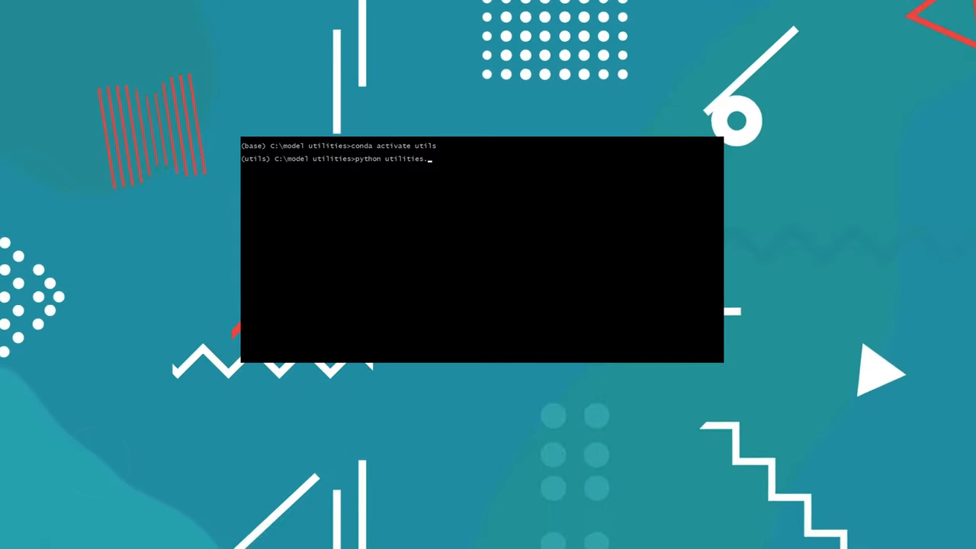
text(py)
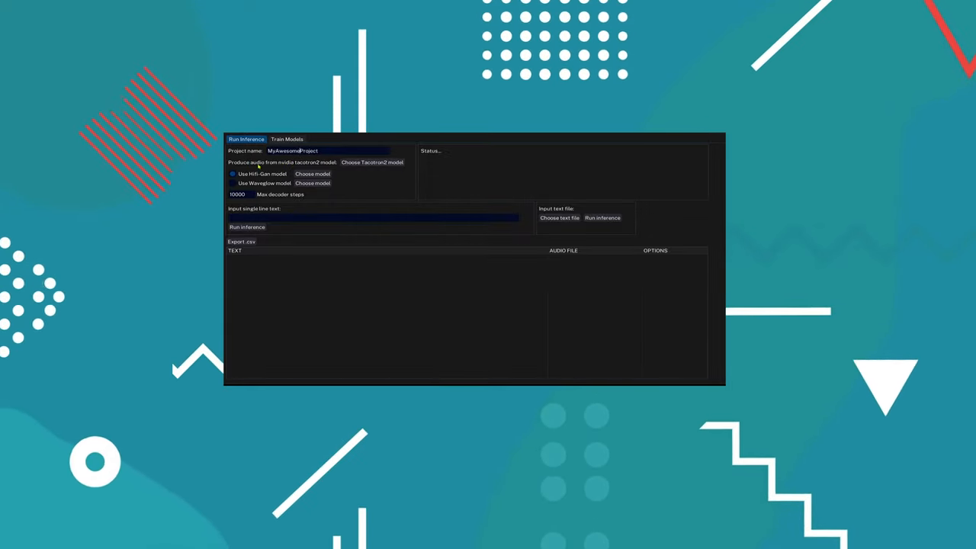
click(372, 162)
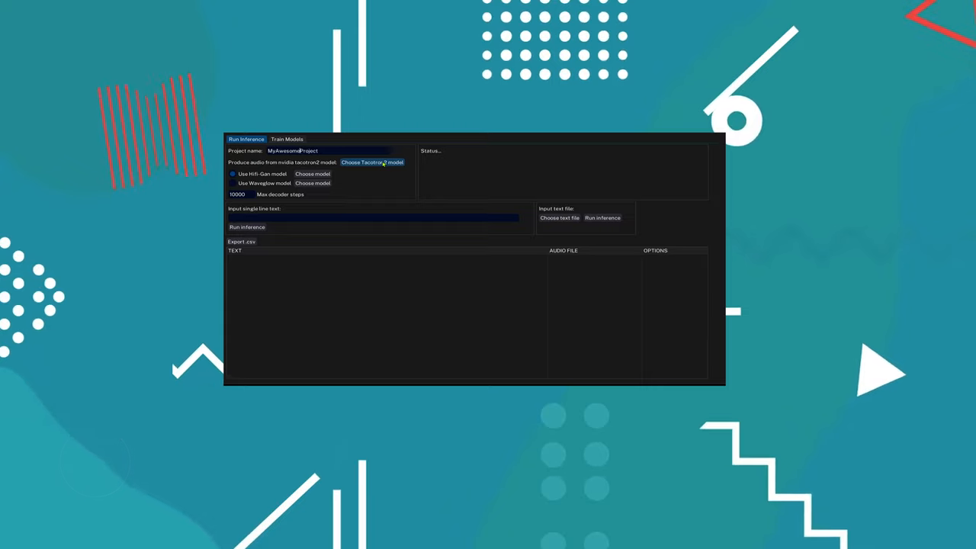
click(372, 162)
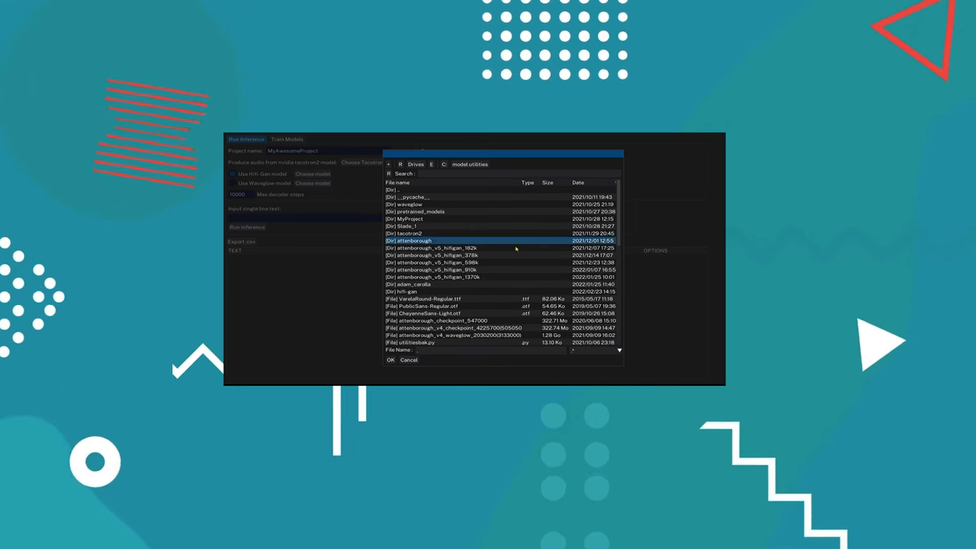
click(435, 328)
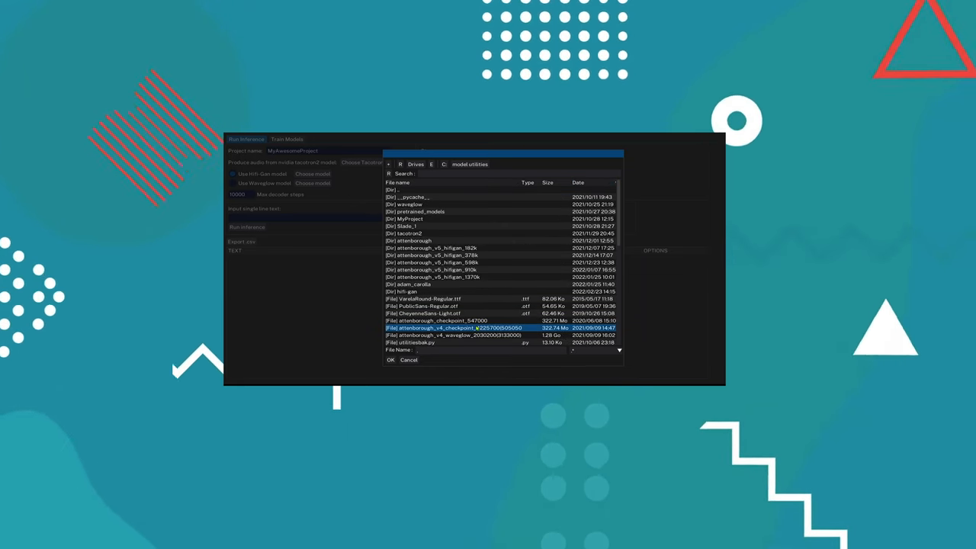
click(454, 328)
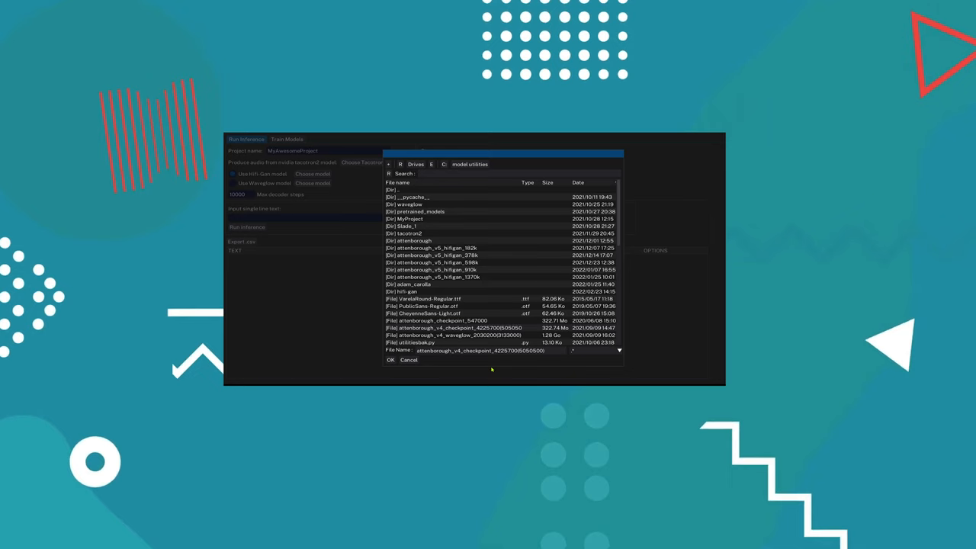
click(390, 359)
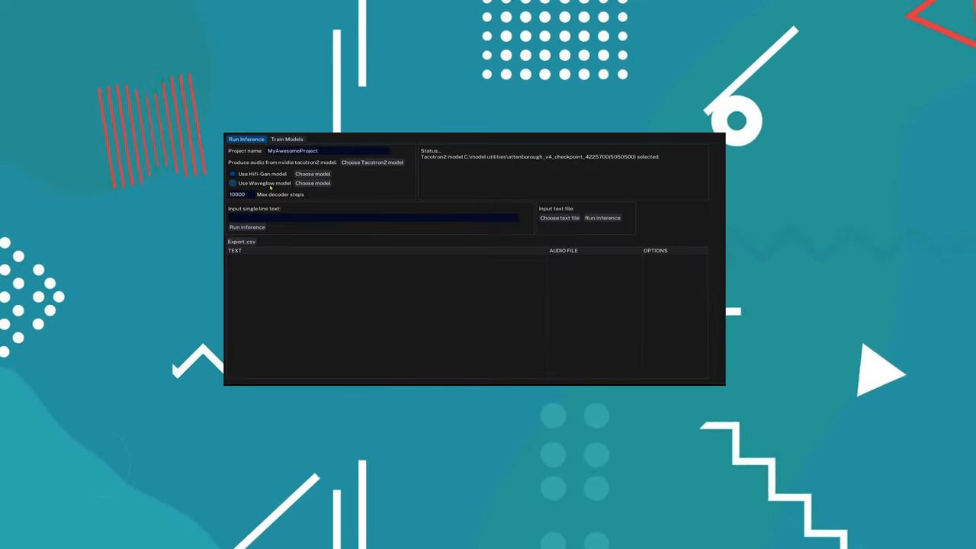
Browse into attenborough_v5_hifigan_1370k and pick the g_01372000 generator file
click(232, 183)
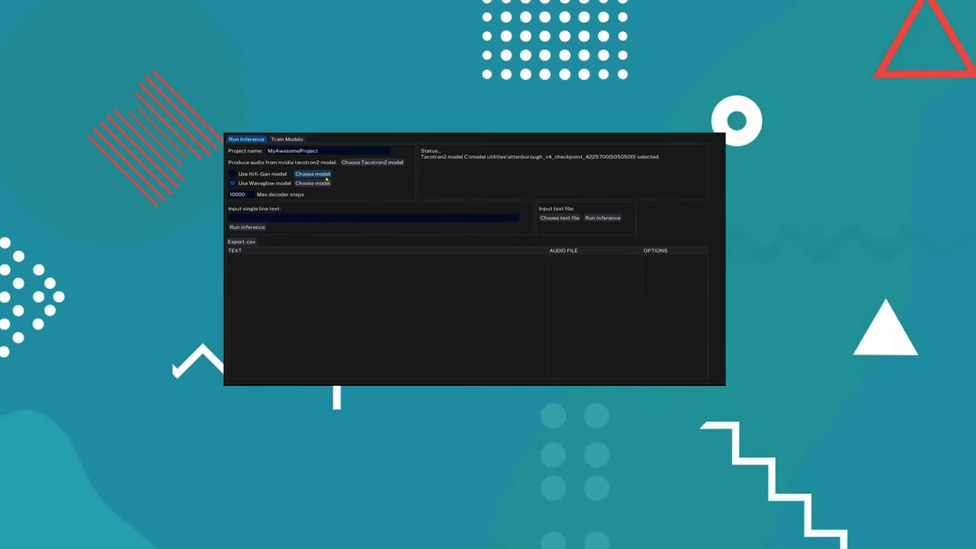
click(312, 174)
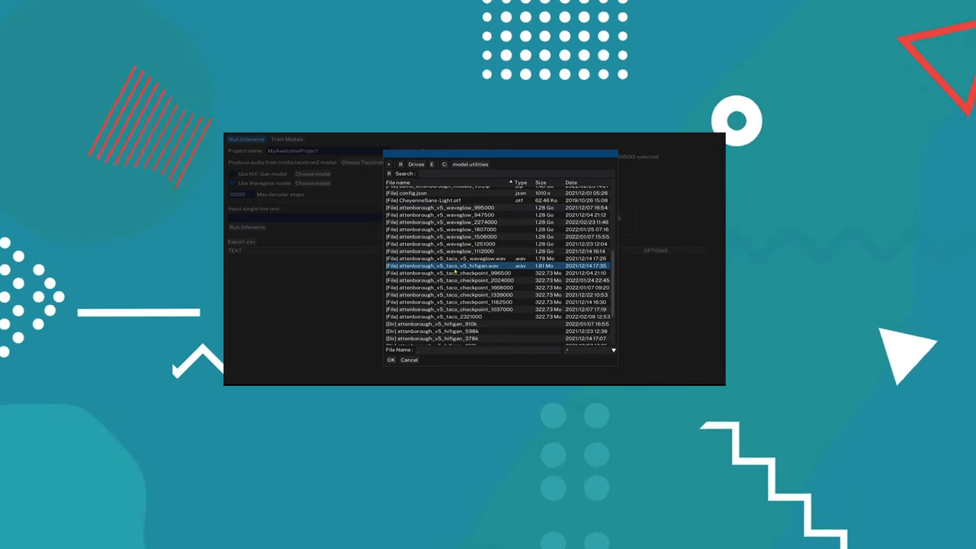
scroll(down, 3)
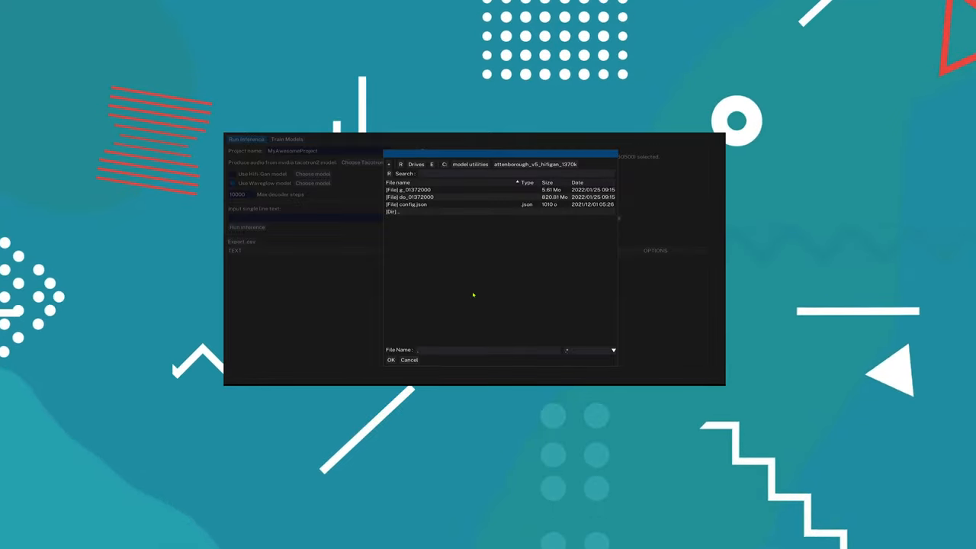
click(408, 189)
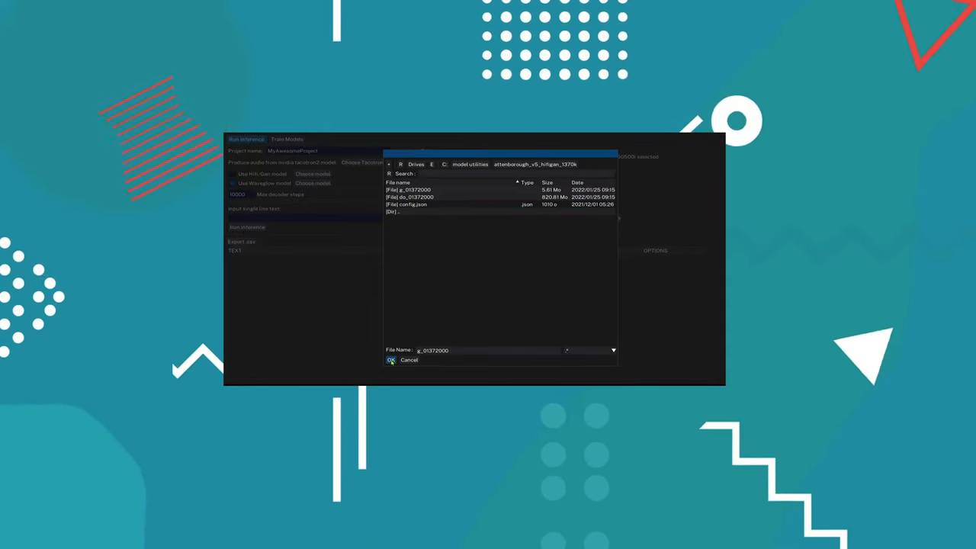
Confirm g_01372000 for Hifi-Gan, then select attenborough_v5_waveglow_2274000 for Waveglow
click(390, 359)
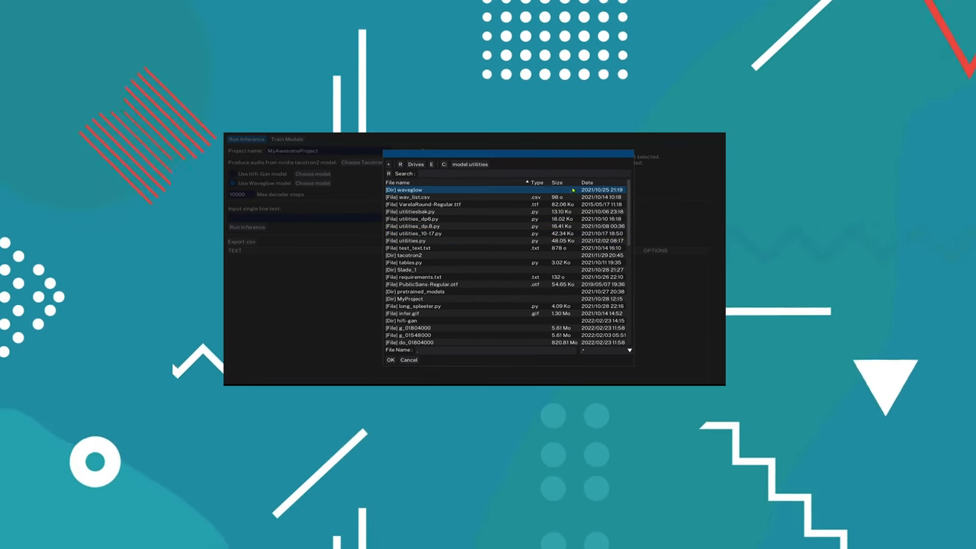
click(601, 183)
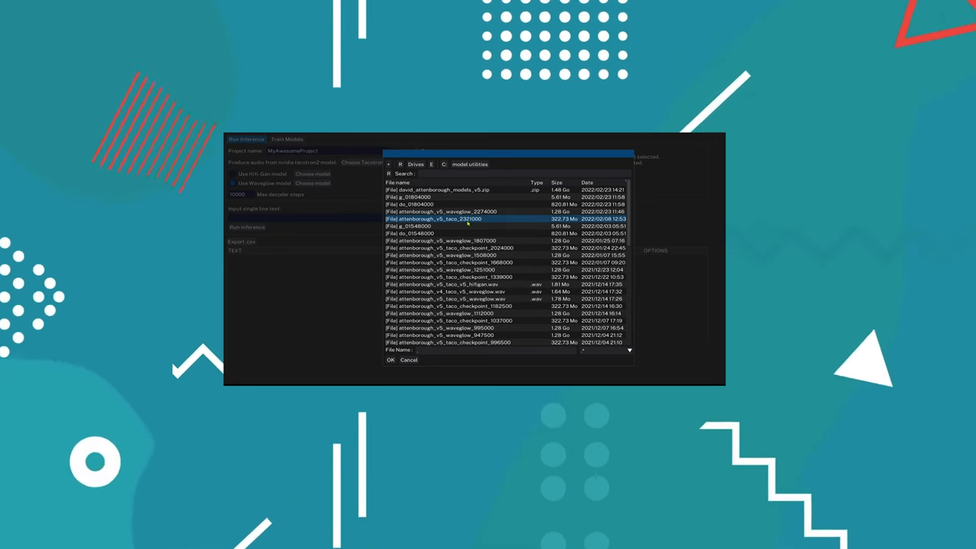
click(457, 211)
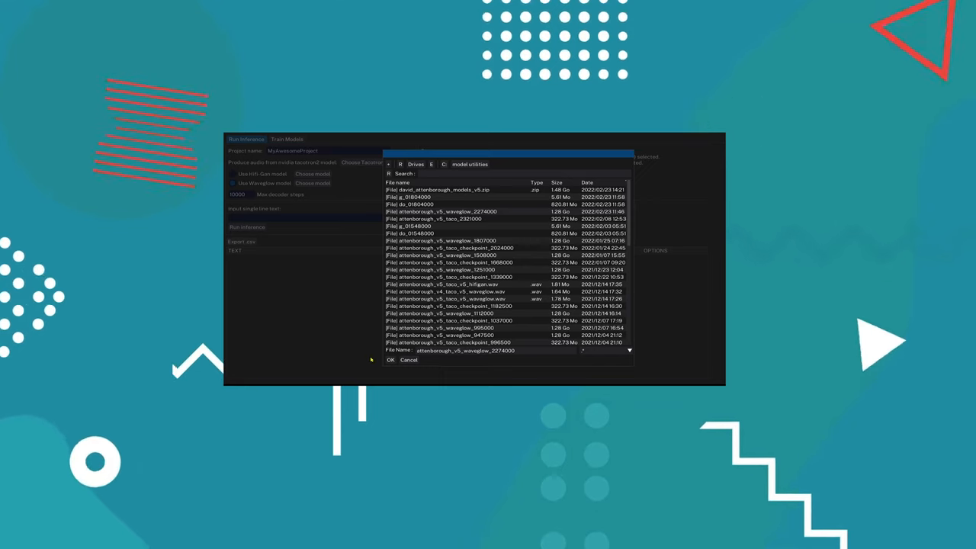
click(389, 359)
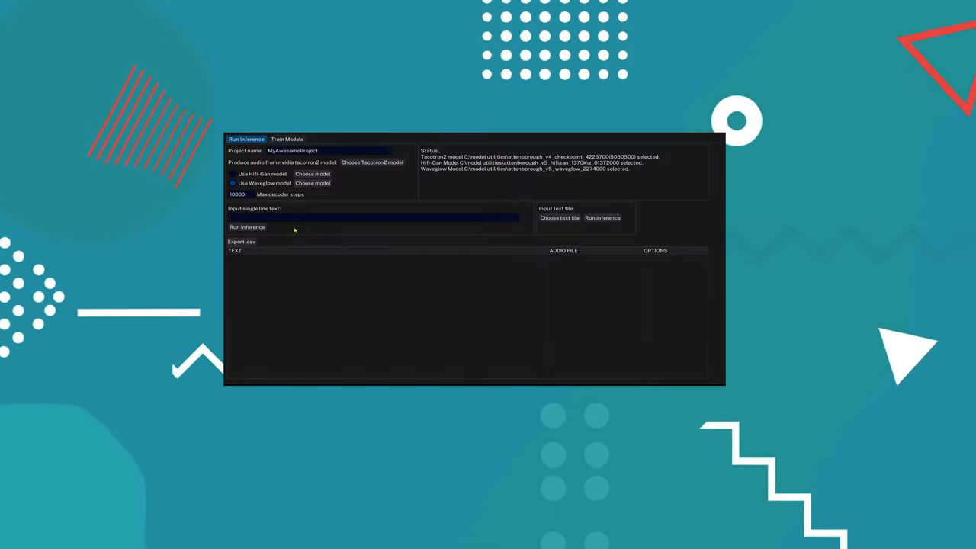
Infer audio for 'There he goes. One of God's own prototypes…' and play it
text(There he goes. One of God's own prototypes. A high-powered mutant of some kind never even considered for mass production.)
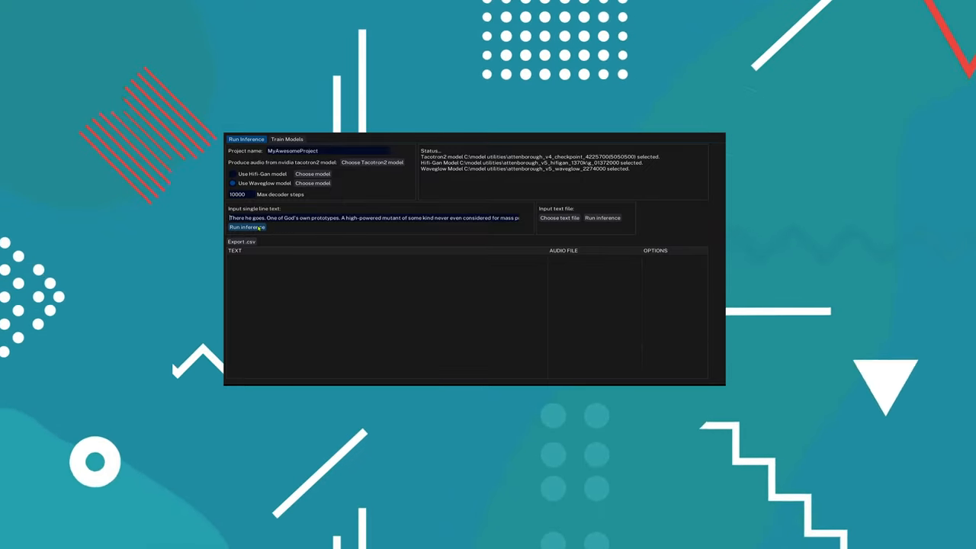
click(247, 227)
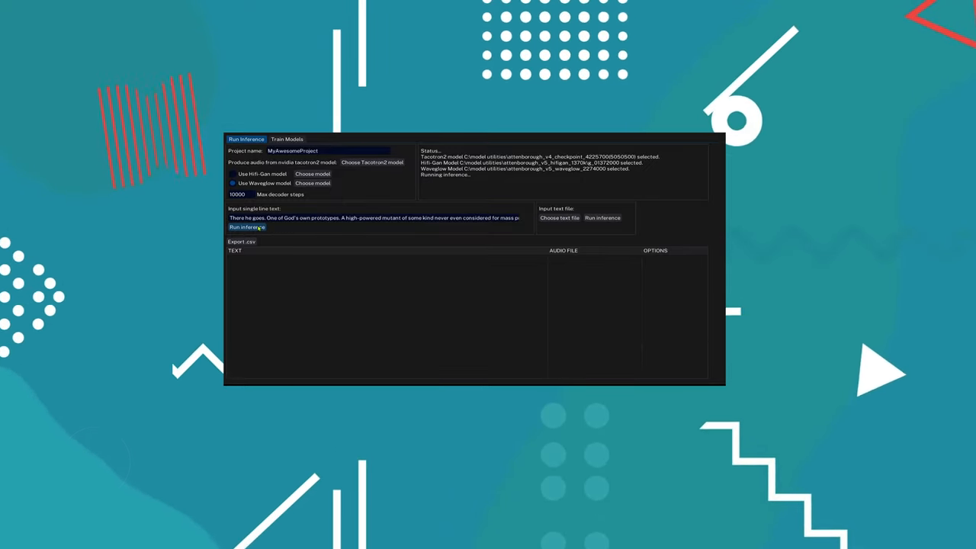
click(246, 227)
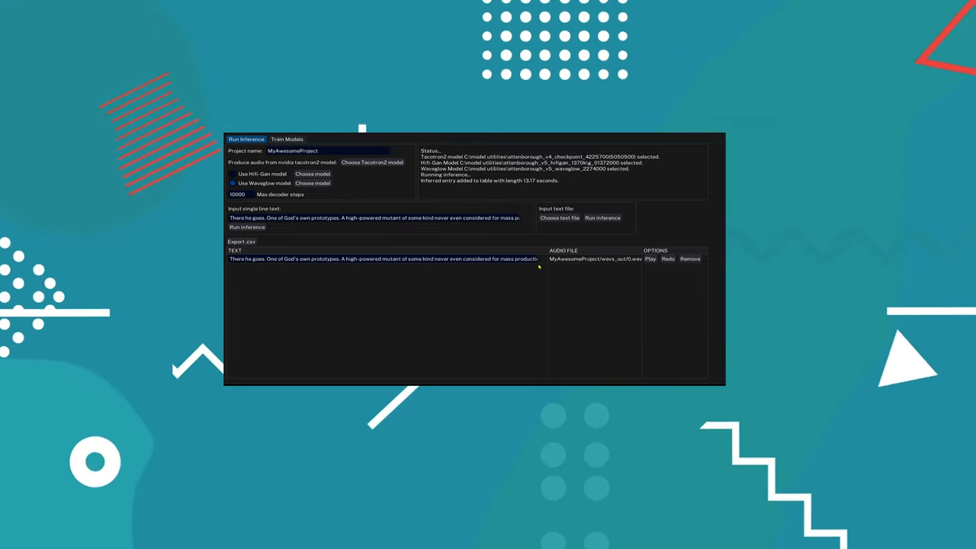
click(650, 258)
text(, a crazed maniac)
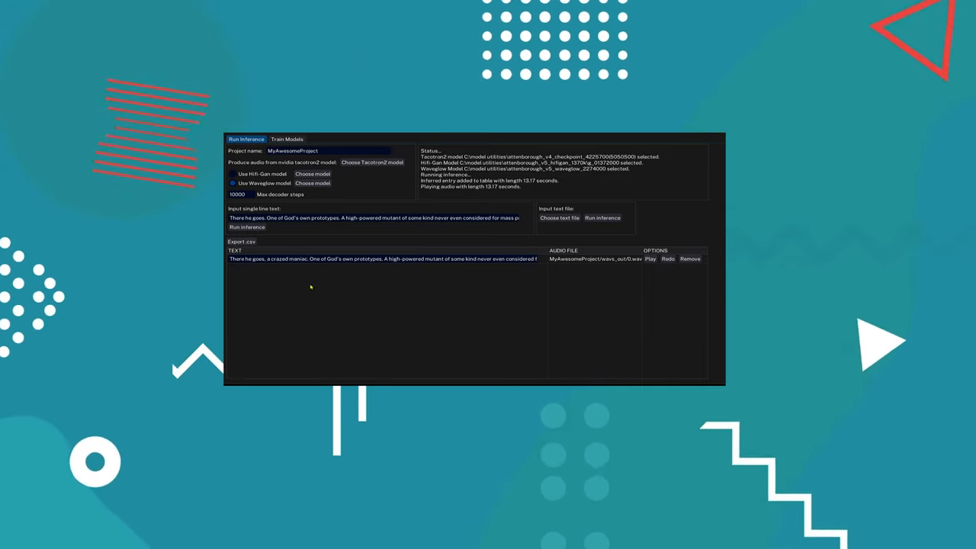
Redo the first table entry to regenerate its edited text with Hifi-Gan
click(668, 259)
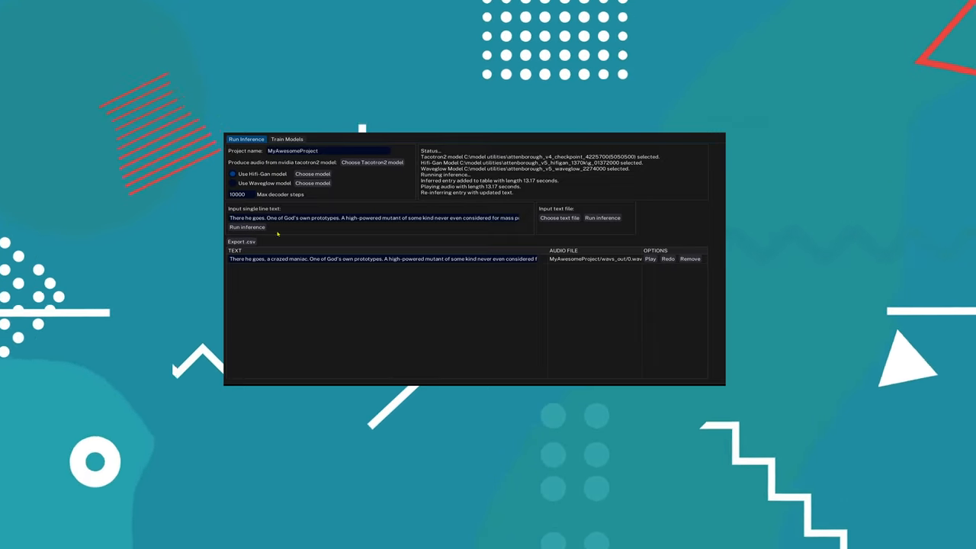
Rerun inference on the original sentence, adding a 13.62-second 2.wav entry
click(246, 227)
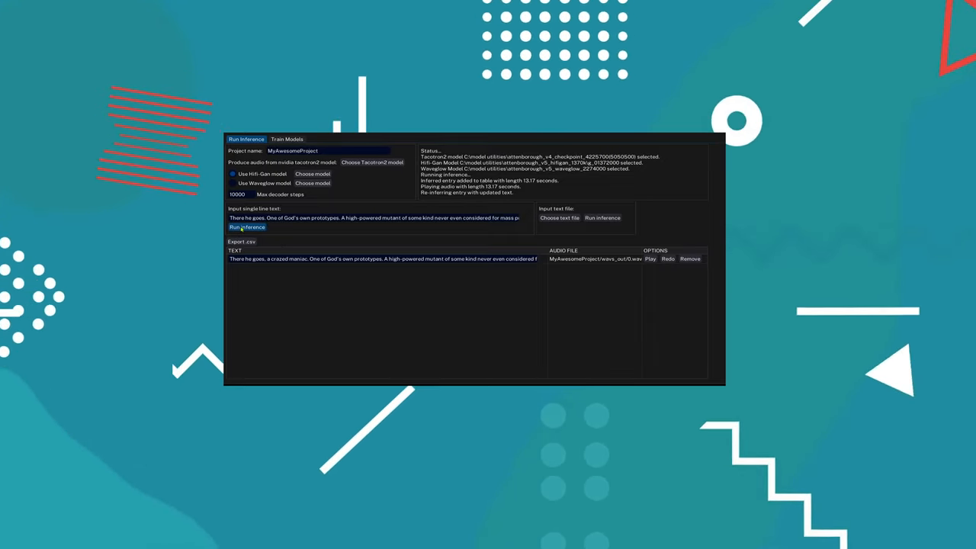
click(247, 228)
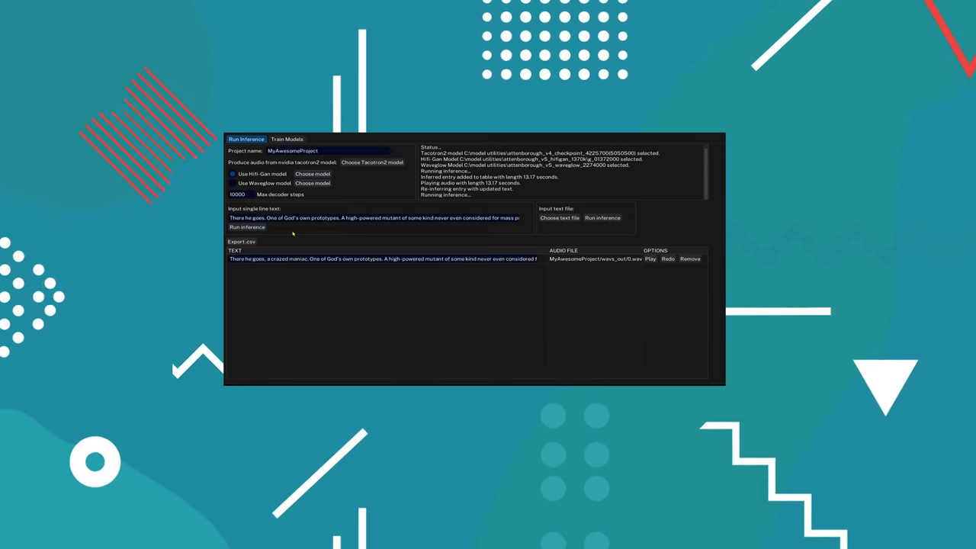
click(247, 228)
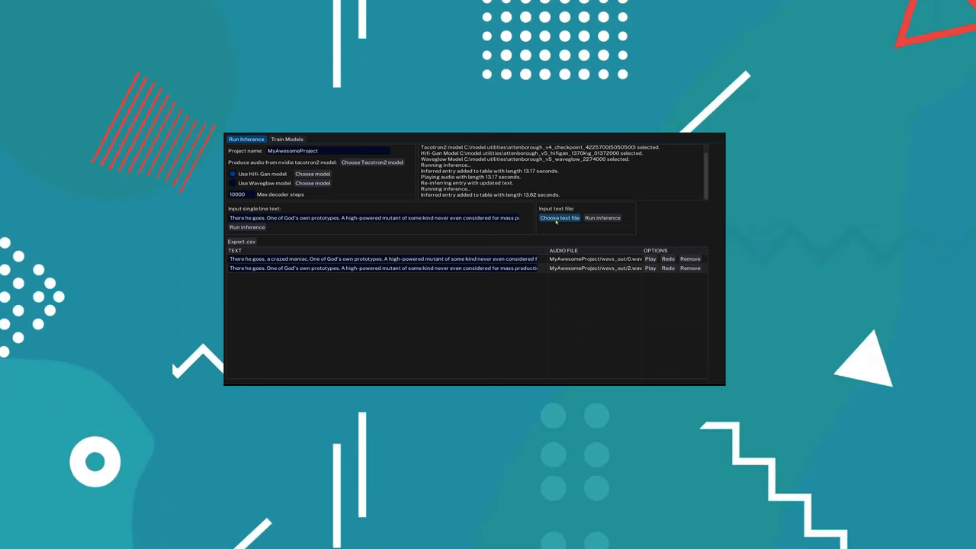
Infer audio for the sentences in test_text.txt and export the table to CSV
click(559, 217)
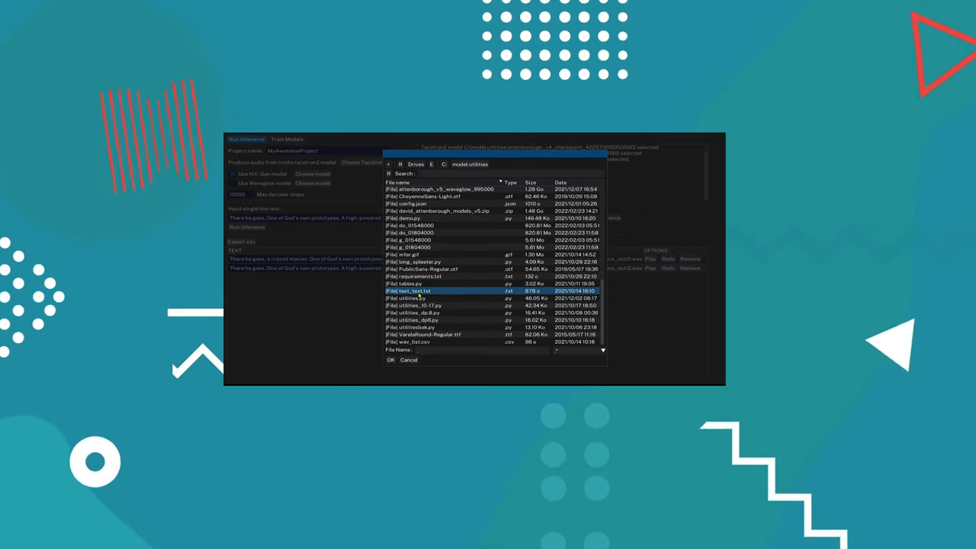
click(415, 290)
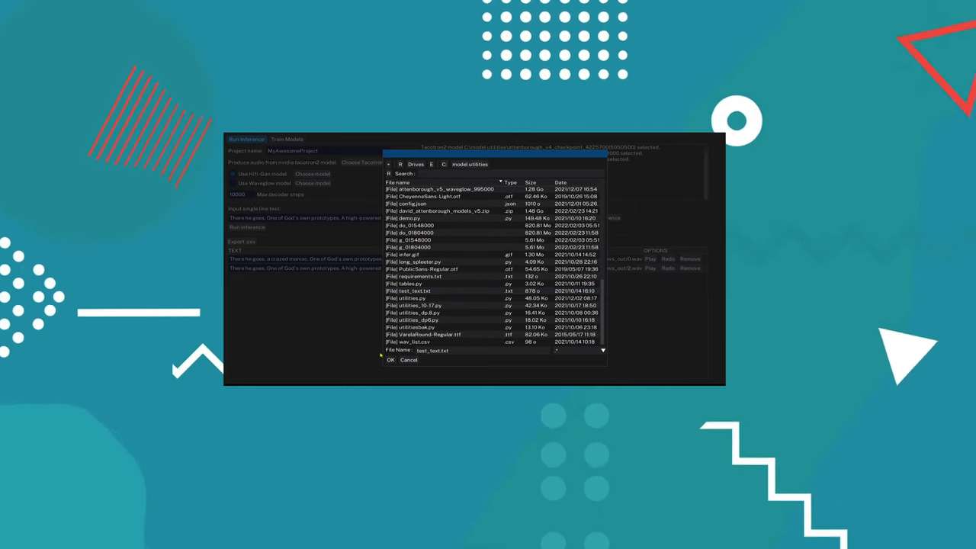
click(390, 360)
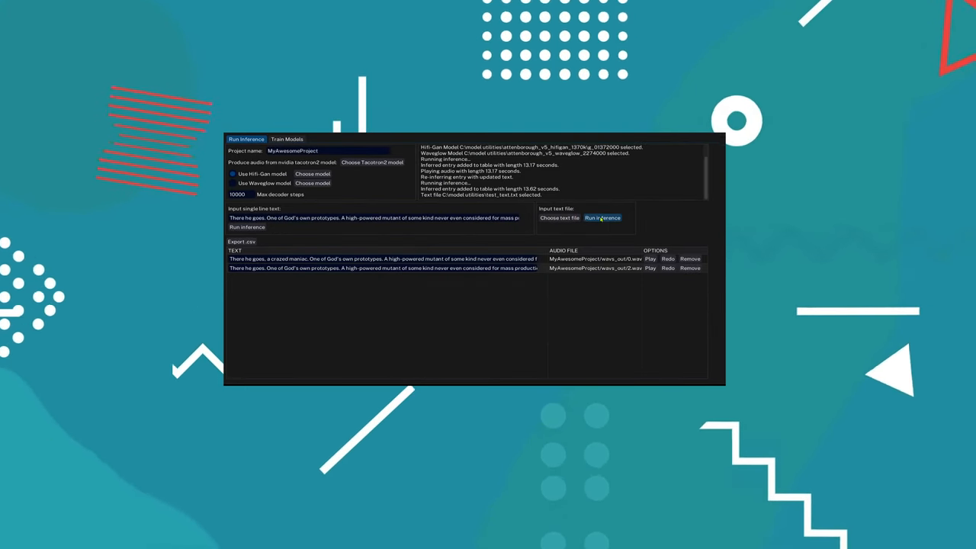
click(603, 217)
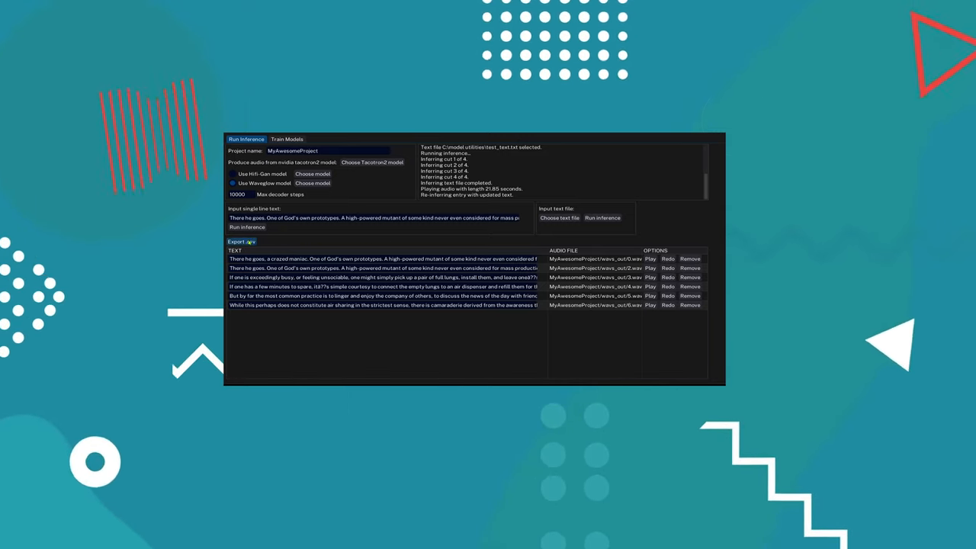
click(241, 242)
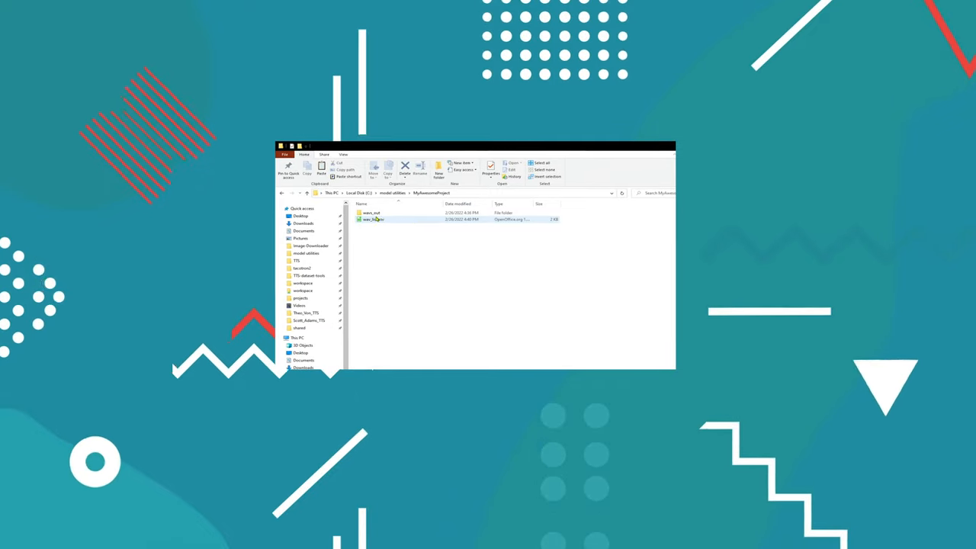
Open the exported audio list CSV from the MyAwesomeProject folder
double_click(370, 213)
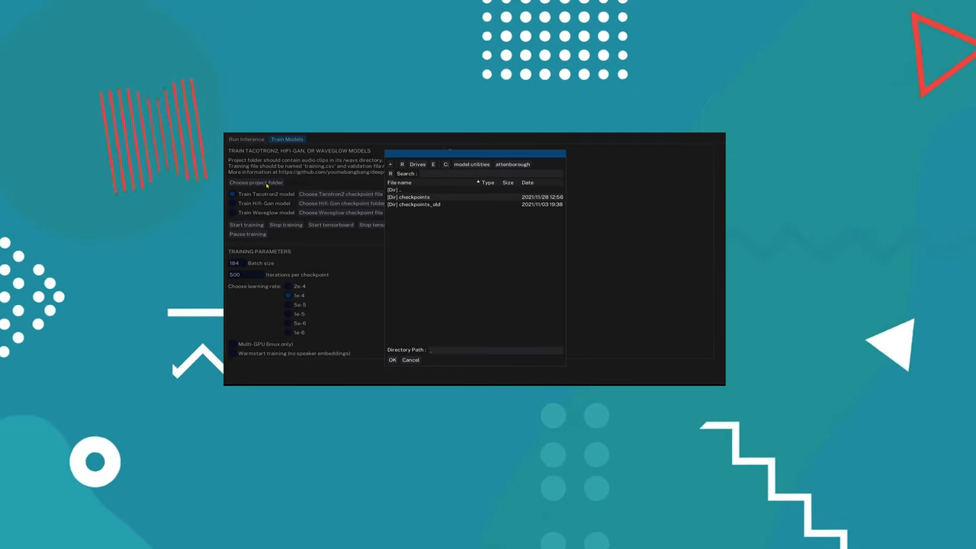
Choose MyAwesomeProject under 'model utilities' as the project folder
click(472, 164)
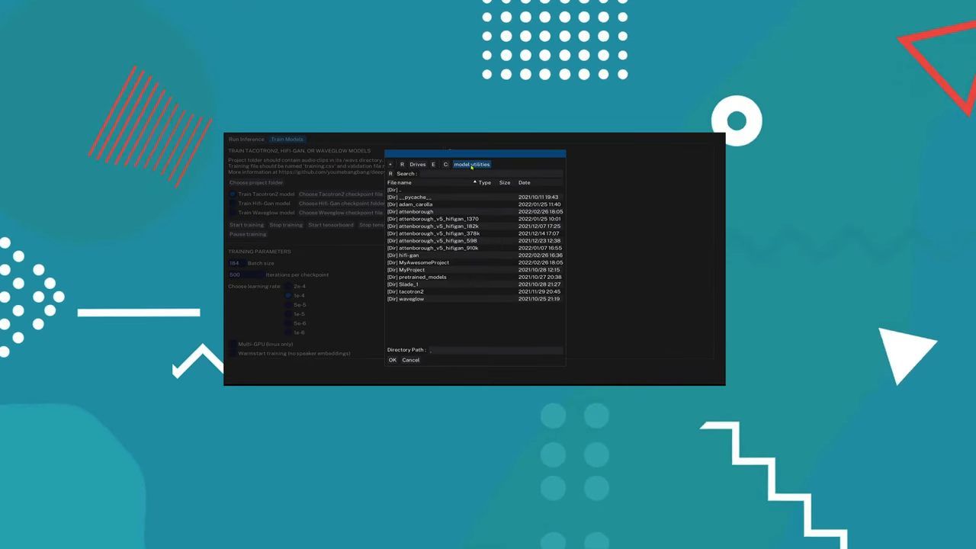
click(433, 248)
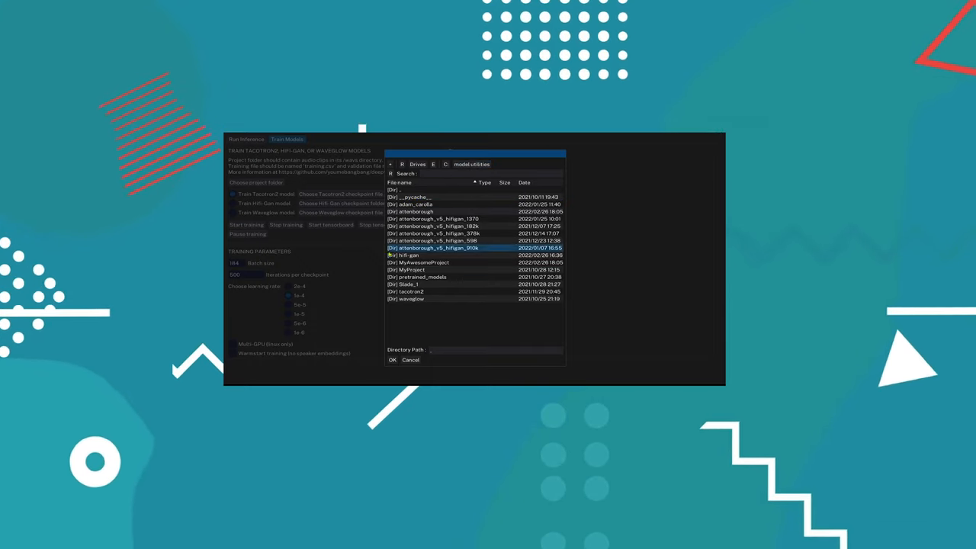
click(418, 263)
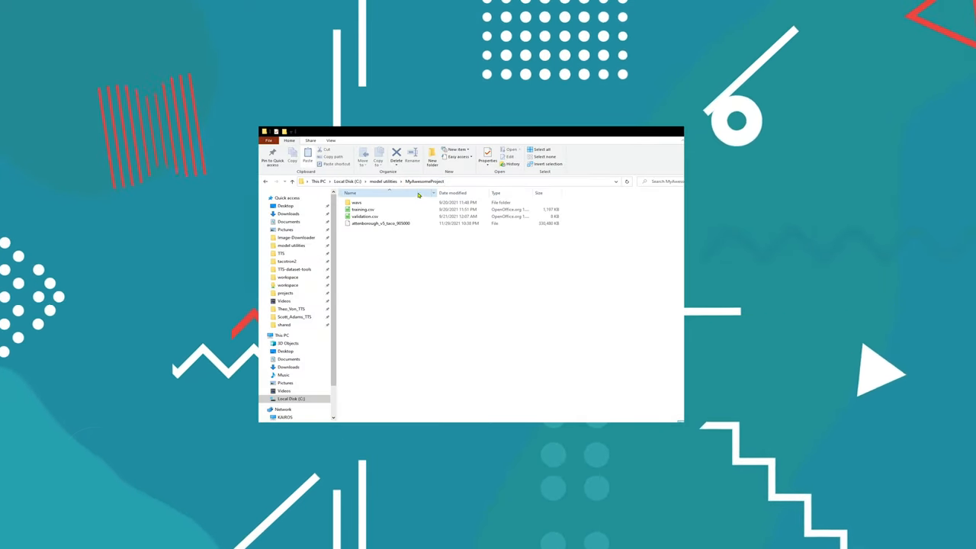
Open an item and scroll to the README's training and validation CSV formatting section
double_click(356, 202)
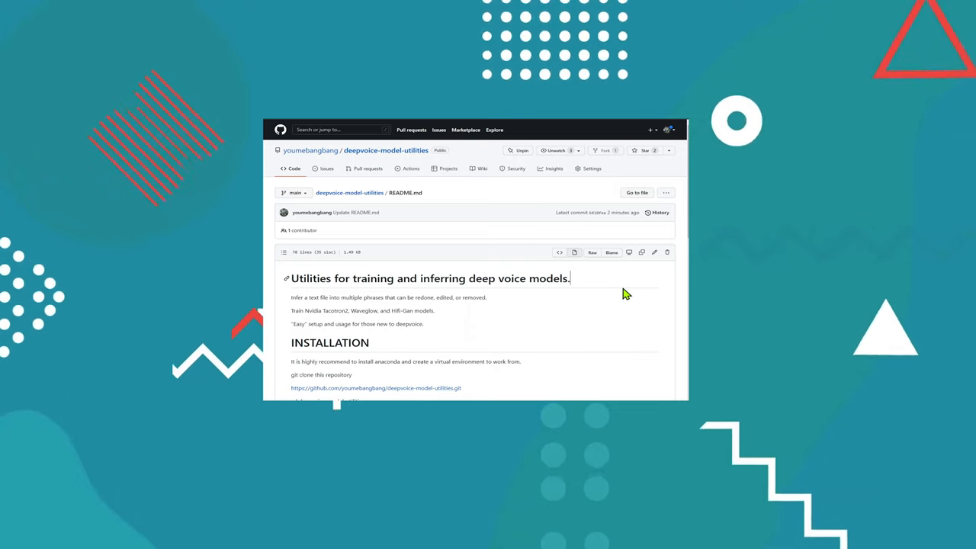
scroll(down, 3)
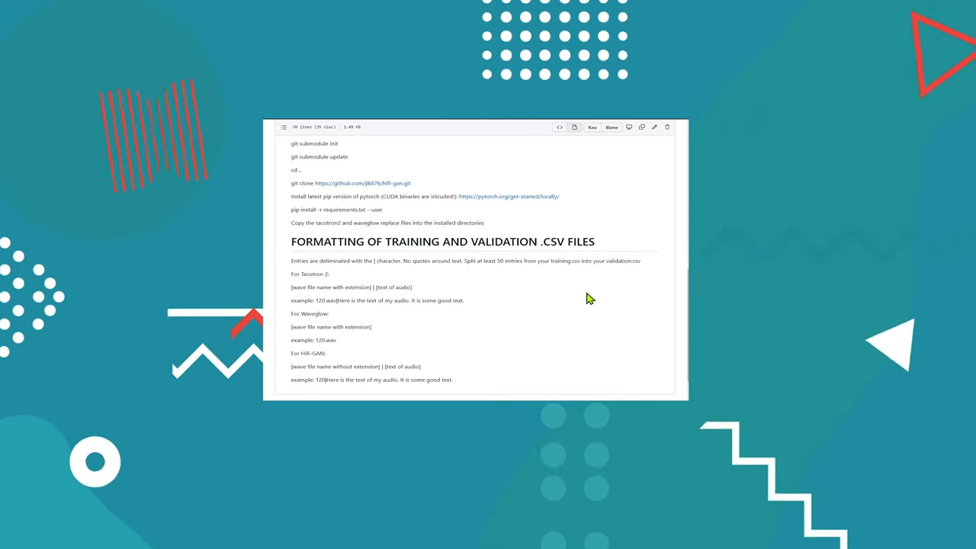
mouse_move(363, 276)
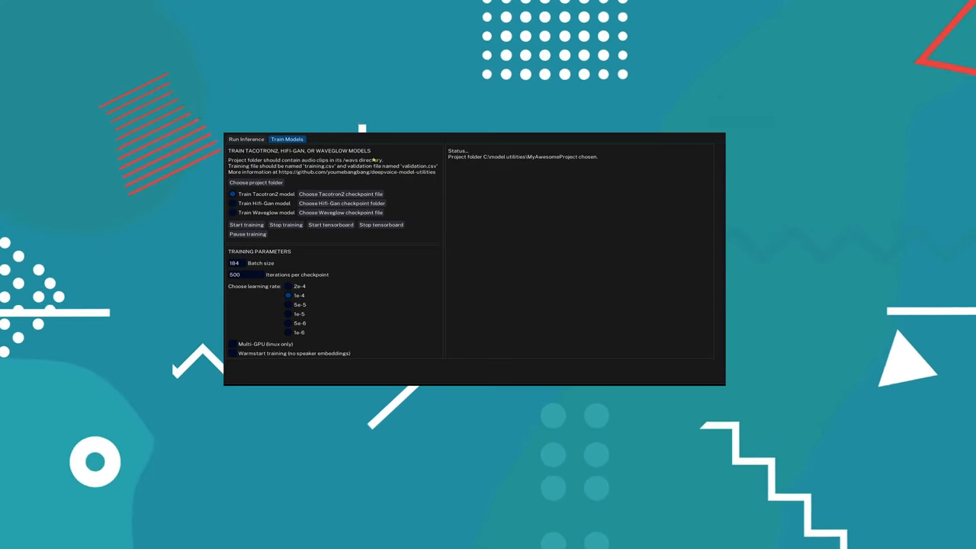
Pick attenborough_v5_taco_905000 in MyAwesomeProject as the Tacotron2 checkpoint file
click(341, 193)
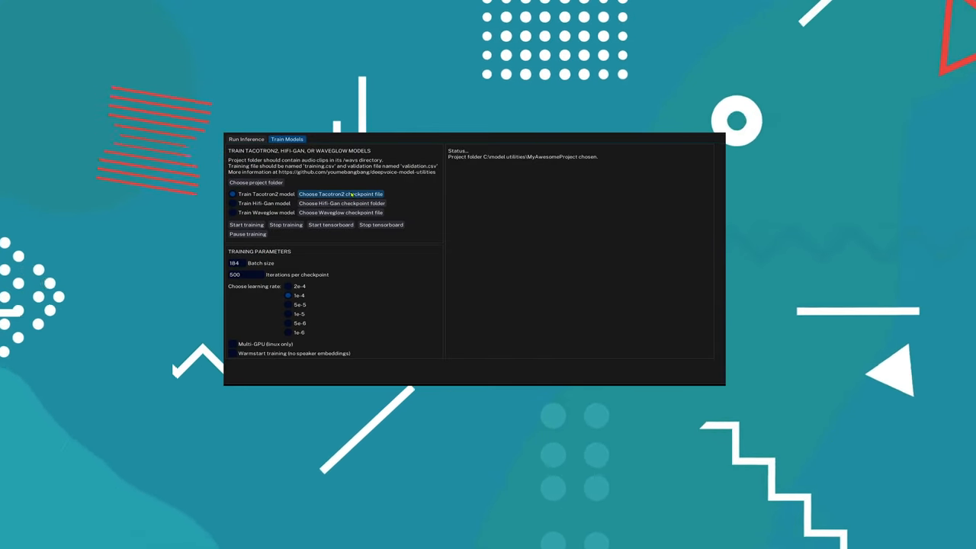
click(340, 194)
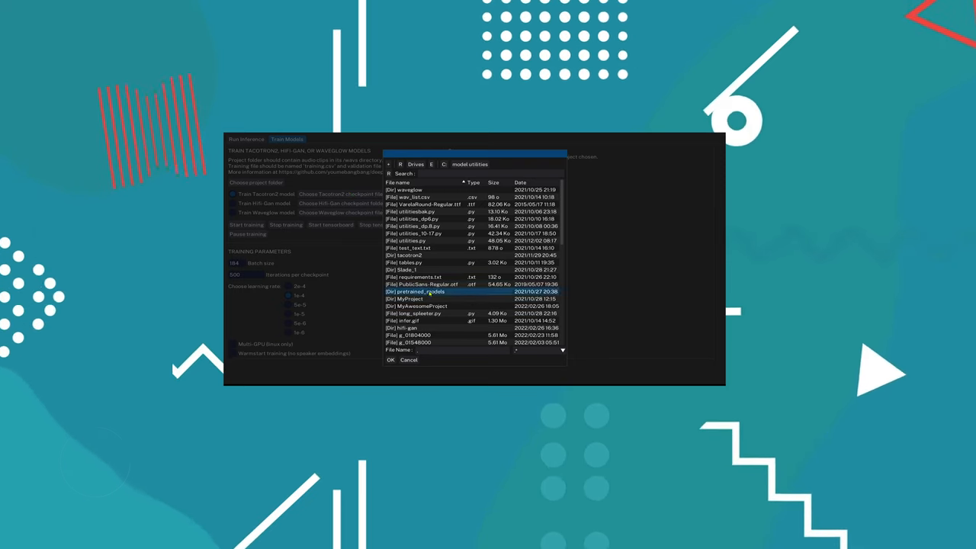
click(417, 306)
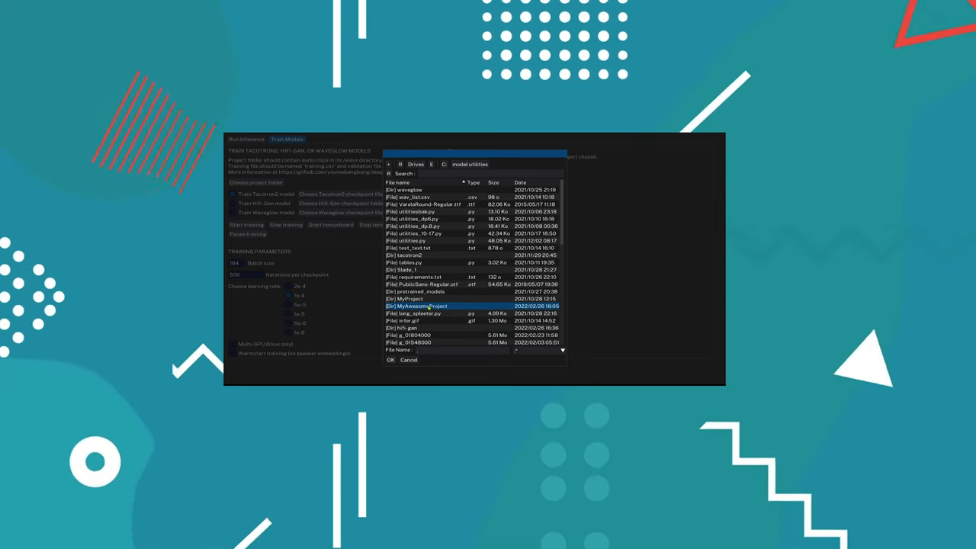
double_click(417, 306)
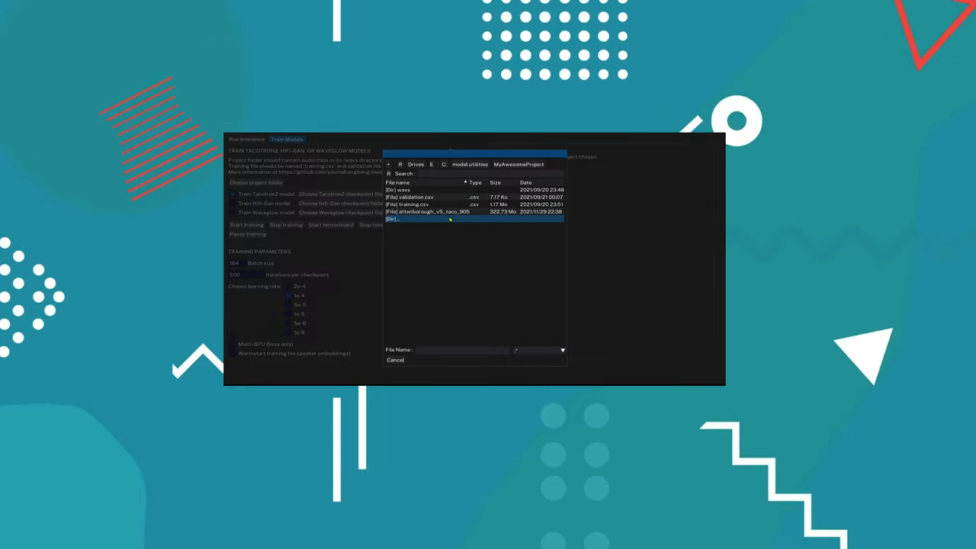
click(431, 212)
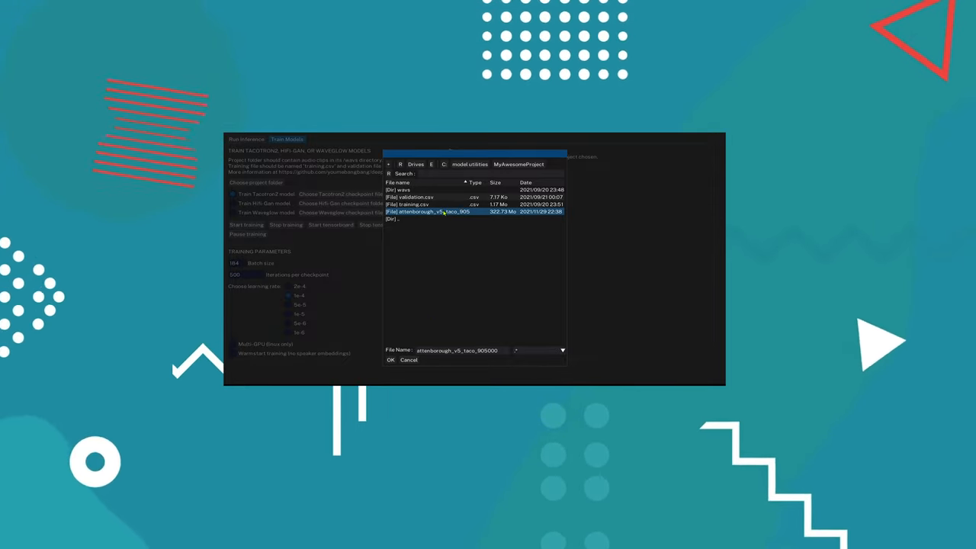
click(390, 359)
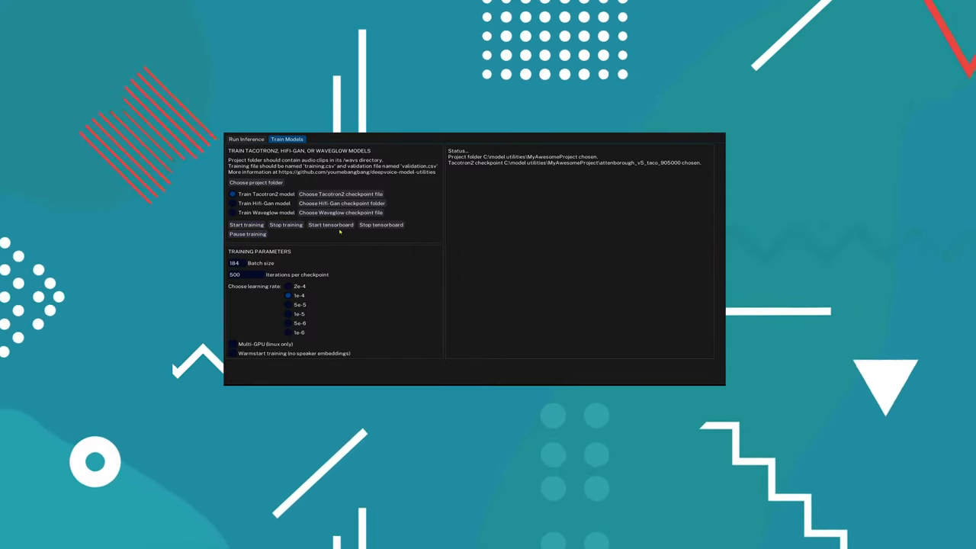
Change batch size from 184 to 20 and choose the 1e-5 learning rate
click(381, 225)
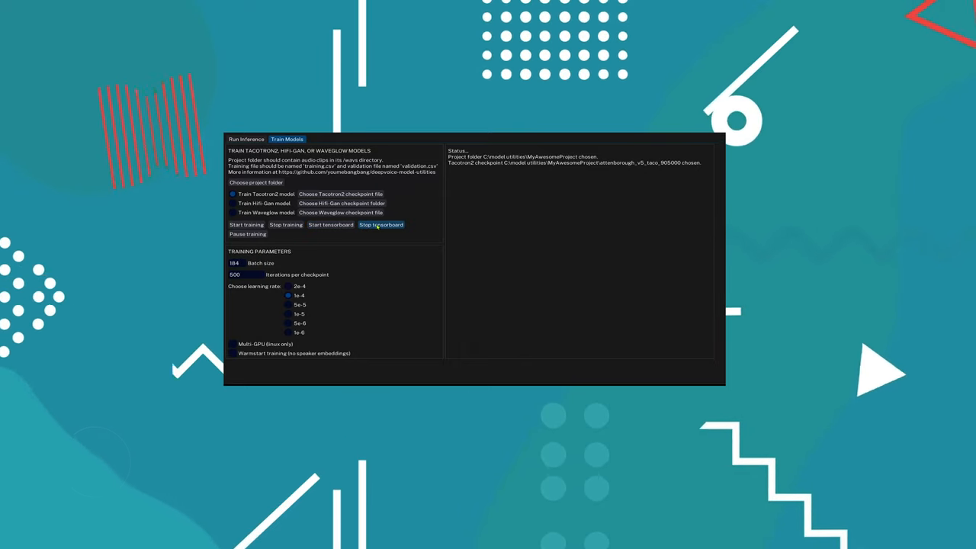
click(331, 224)
text(1000)
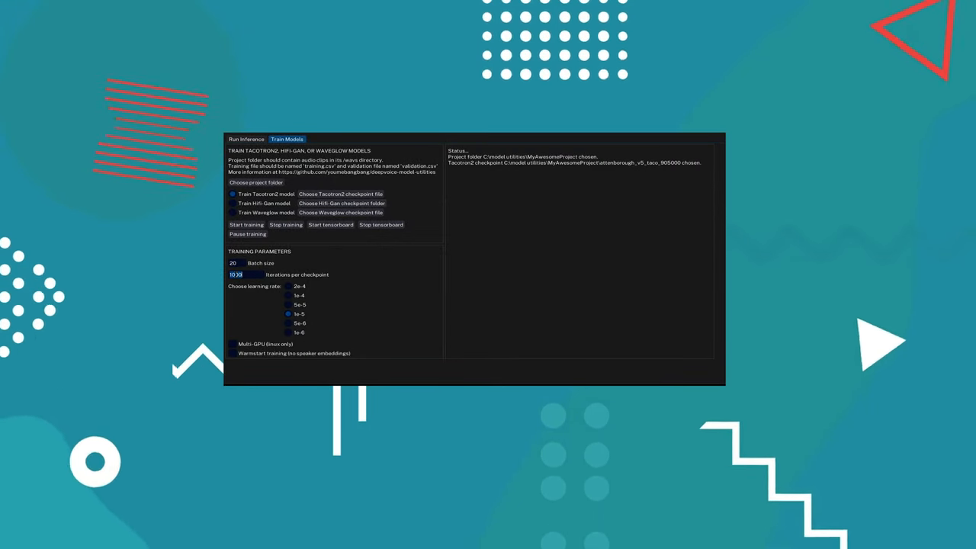
Enter 500 iterations per checkpoint and switch the learning rate to 1e-4
text(500)
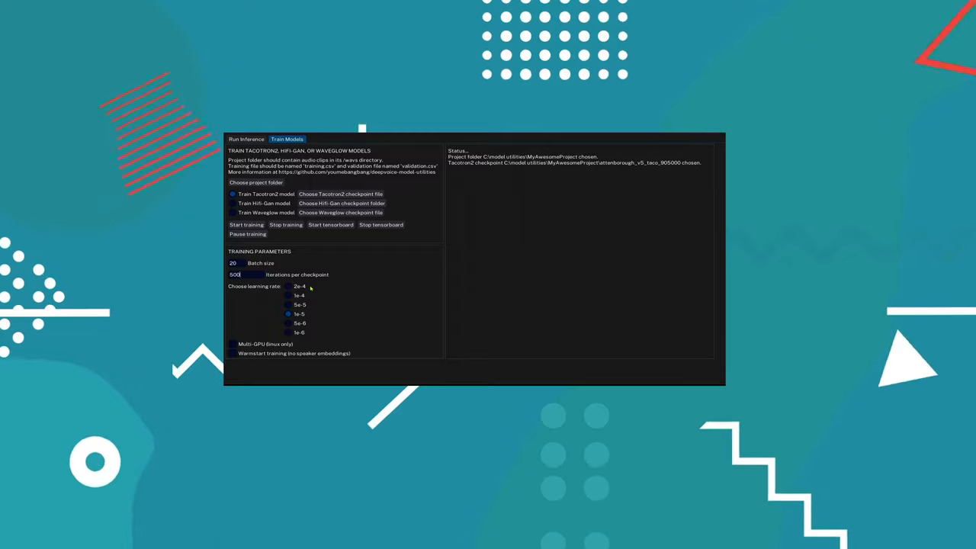
click(289, 296)
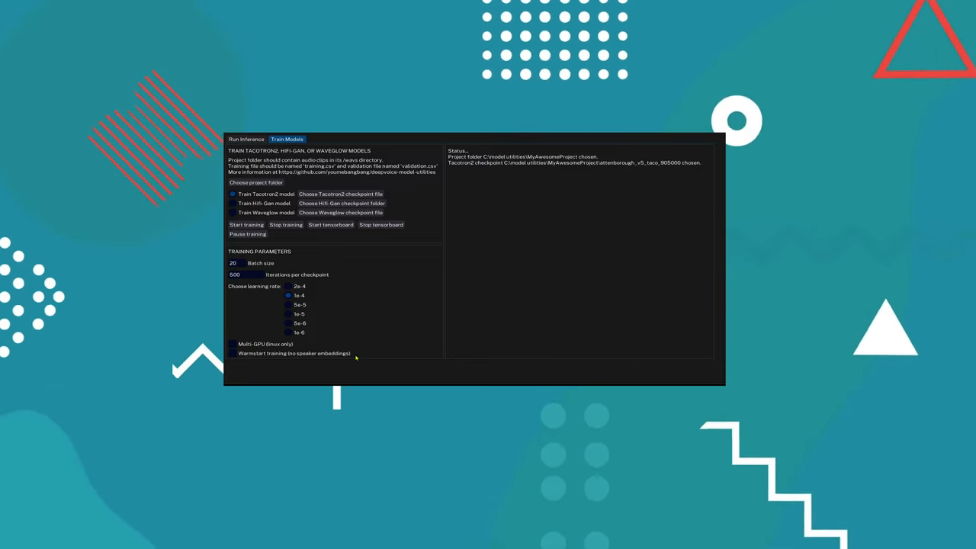
click(232, 353)
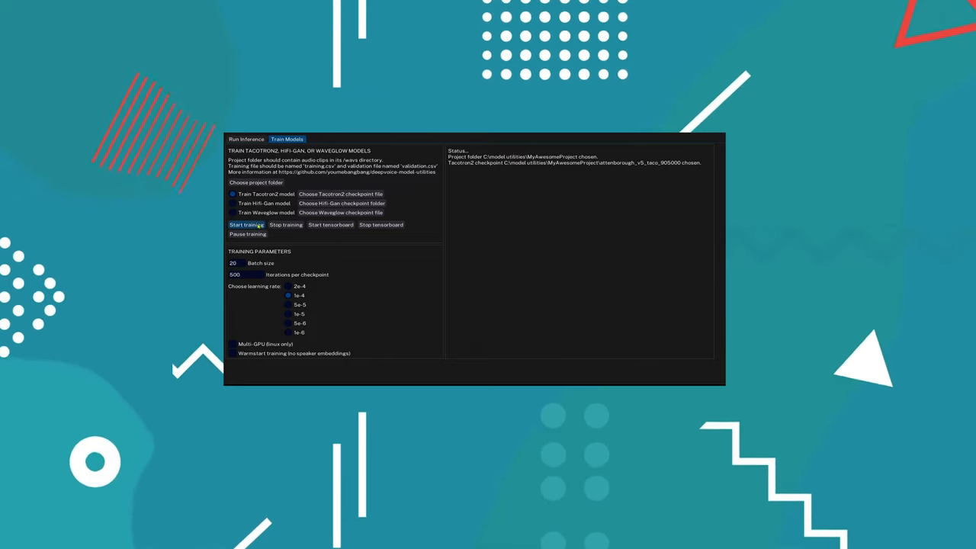
Start Tacotron2 training, then scroll the Patreon membership tiers page
click(246, 224)
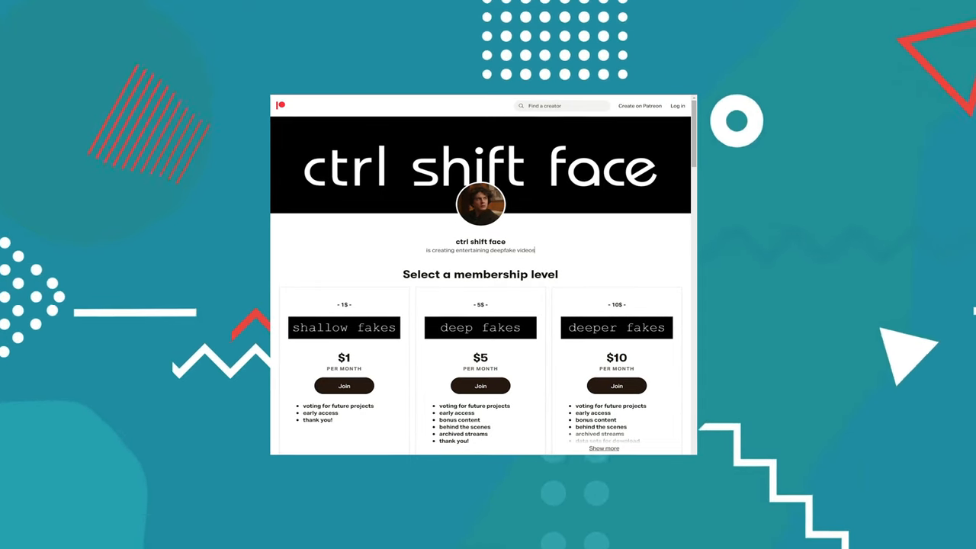
scroll(down, 3)
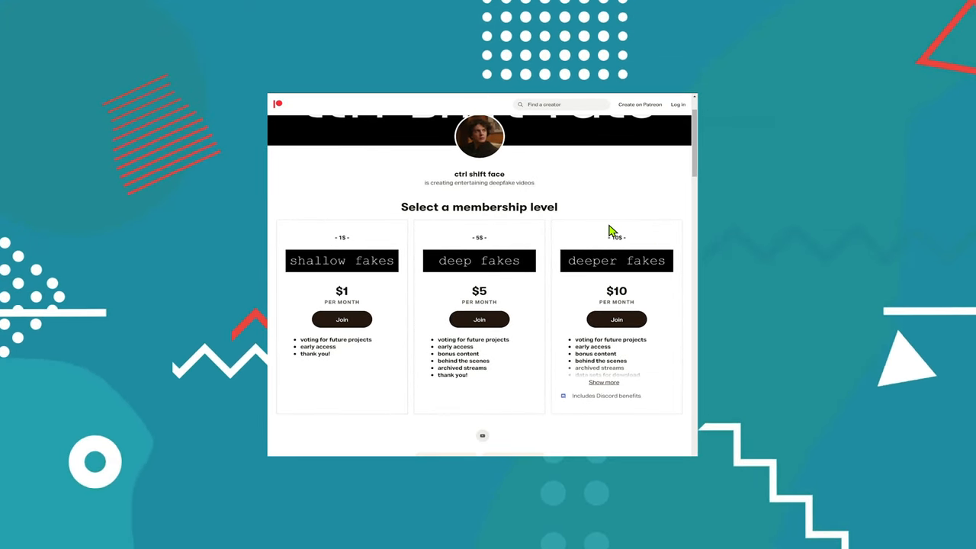